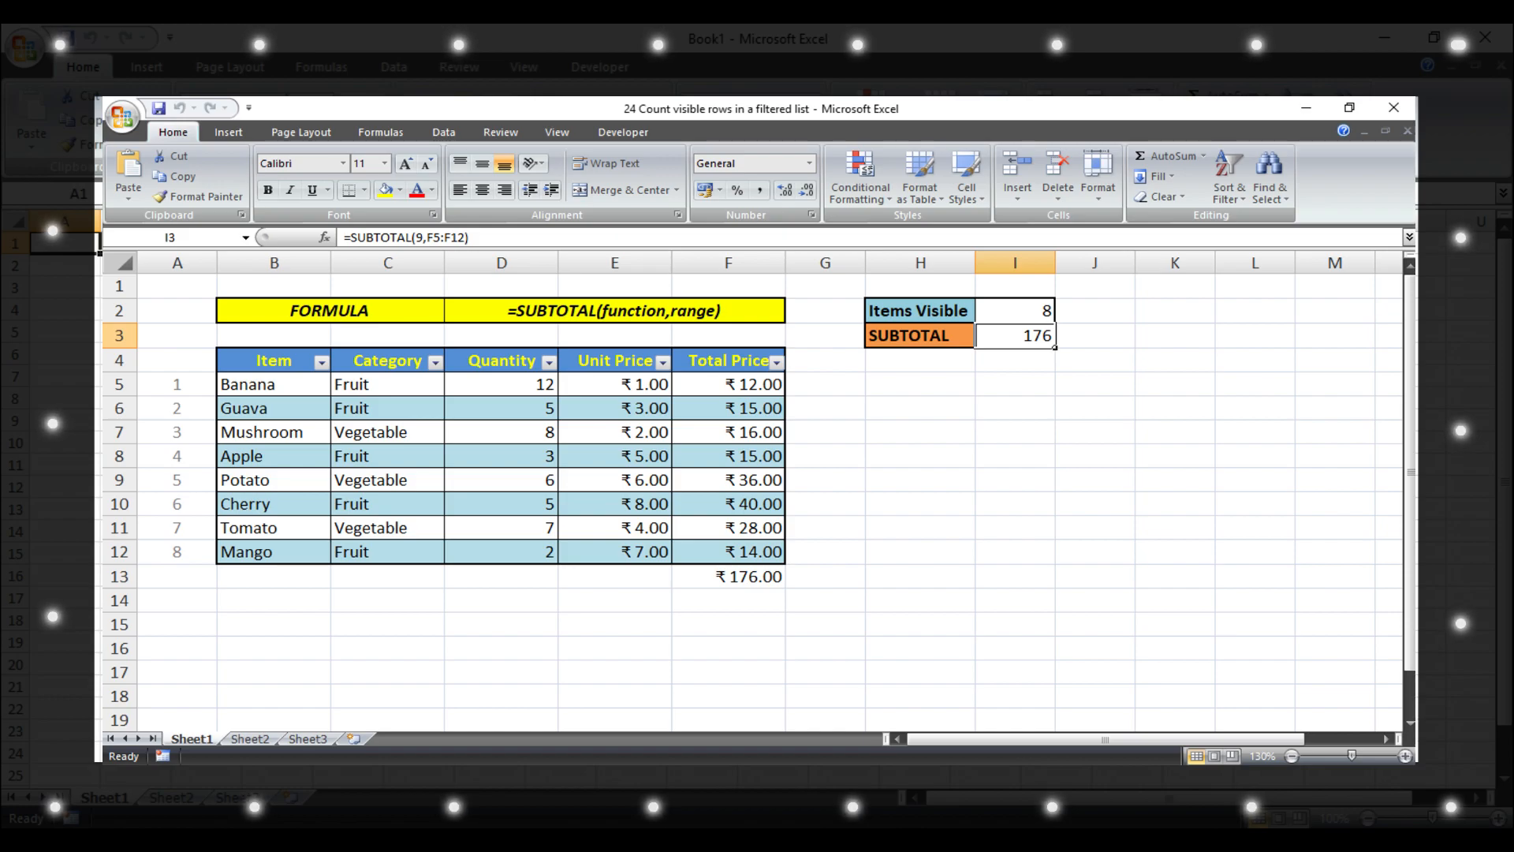
Close the finished '24 Count visible rows in a filtered list' workbook, leaving blank Book1.
{"action": "left_click", "coordinate": [1393, 107]}
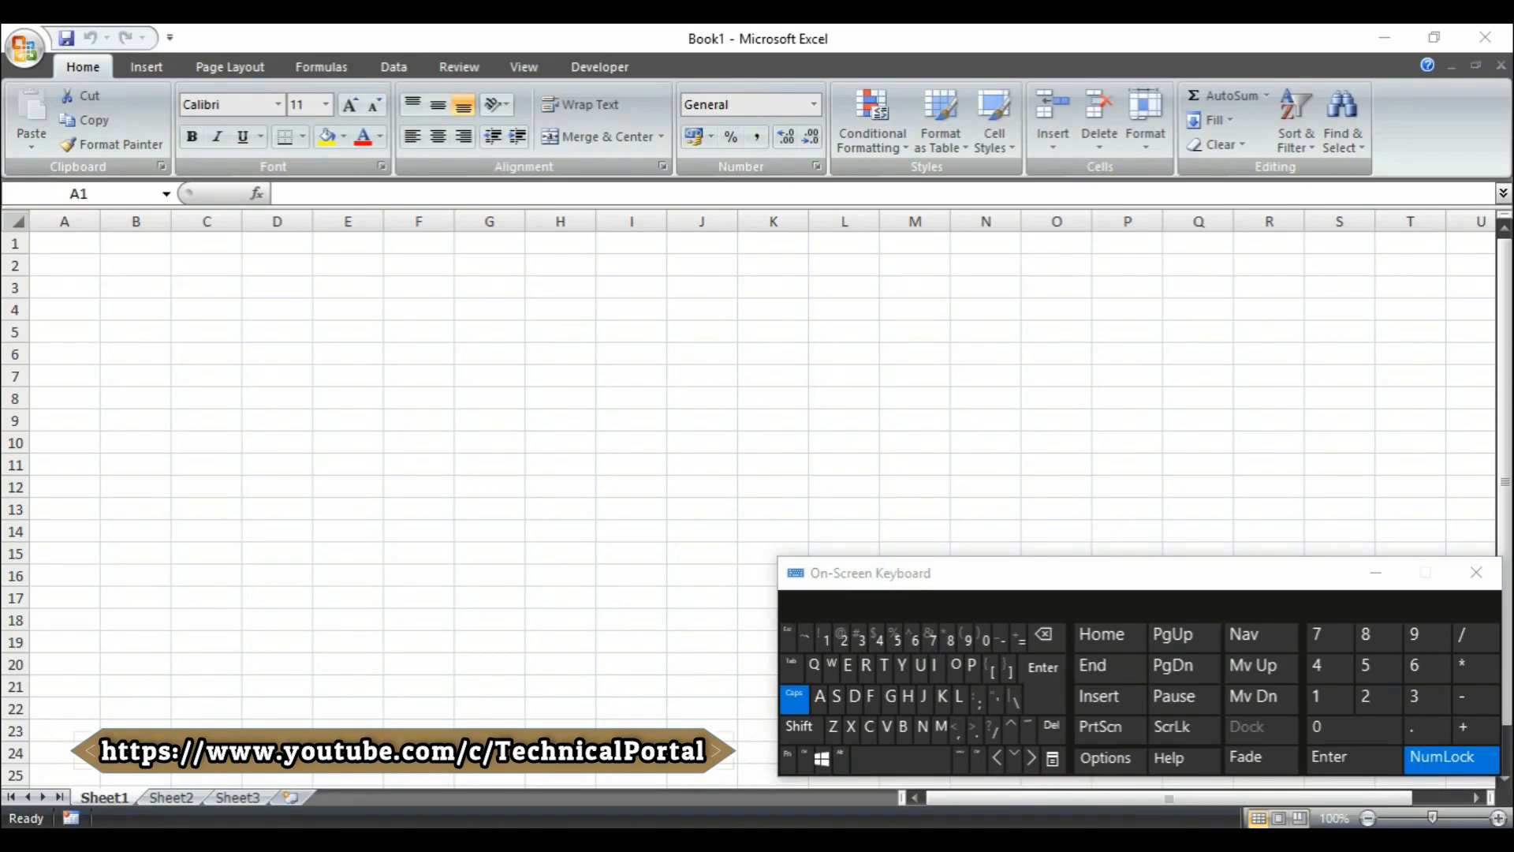
Open '24 Count visible rows in a filtered list' from Recent Documents.
{"action": "left_click", "coordinate": [23, 38]}
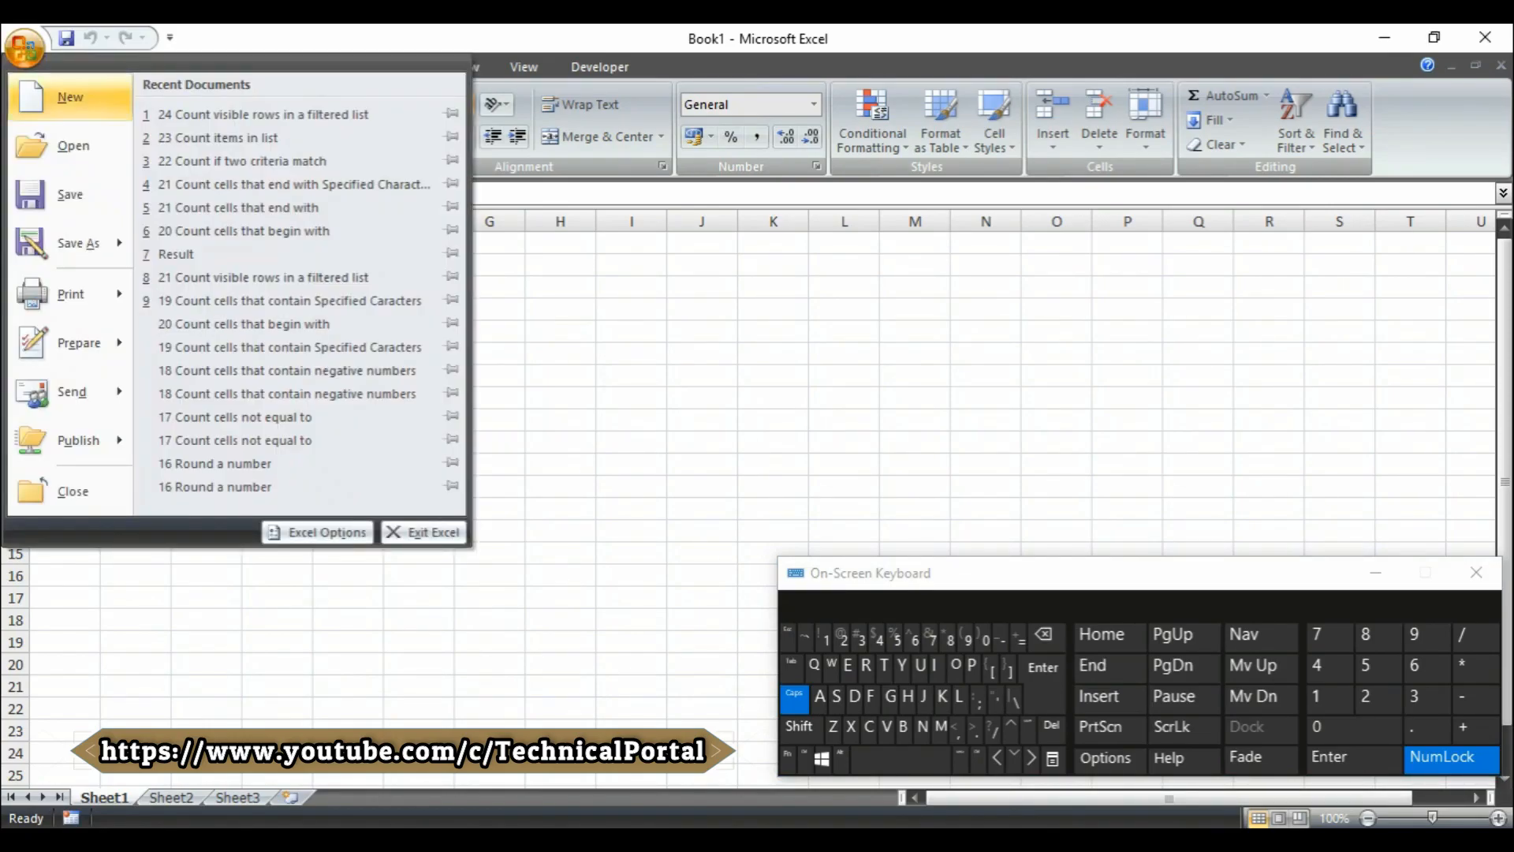
{"action": "left_click", "coordinate": [24, 47]}
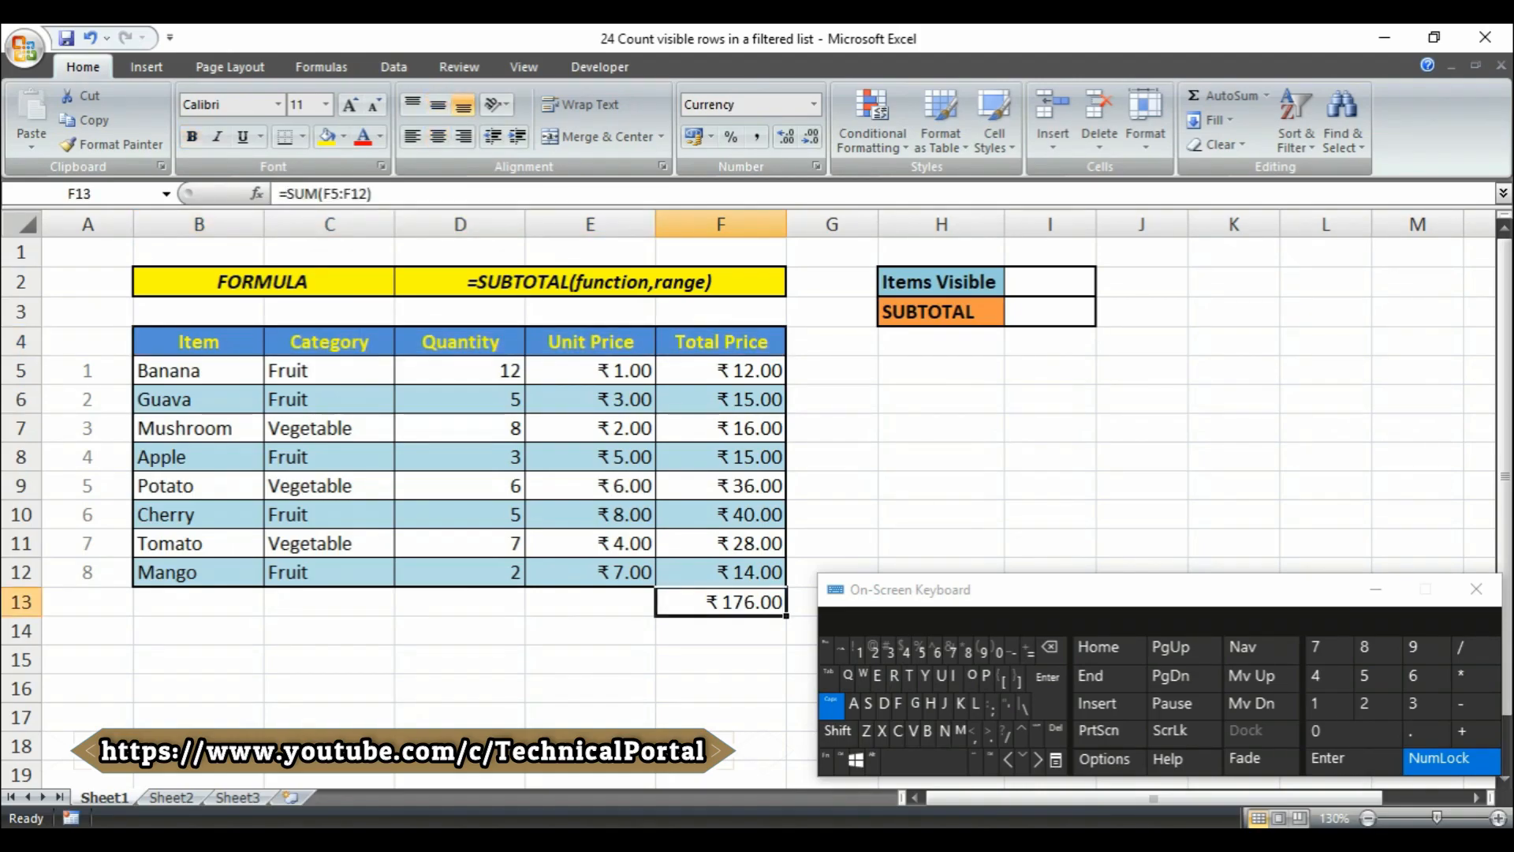
Turn on Filter for headers B4:F4 and show only Fruit in Category.
{"action": "left_click_drag", "start_coordinate": [720, 370], "coordinate": [719, 572]}
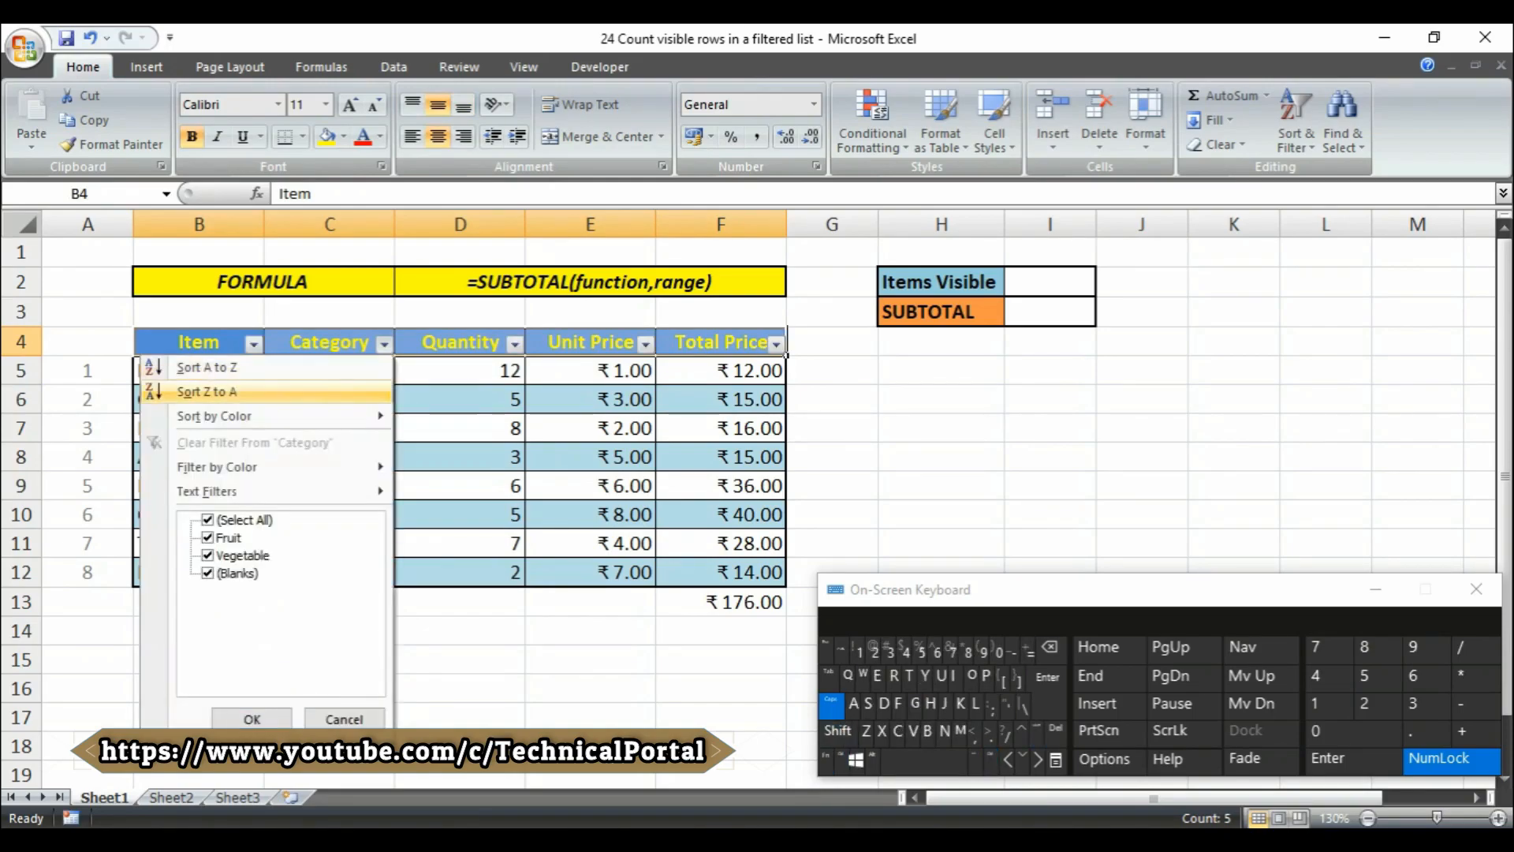
{"action": "left_click", "coordinate": [206, 520]}
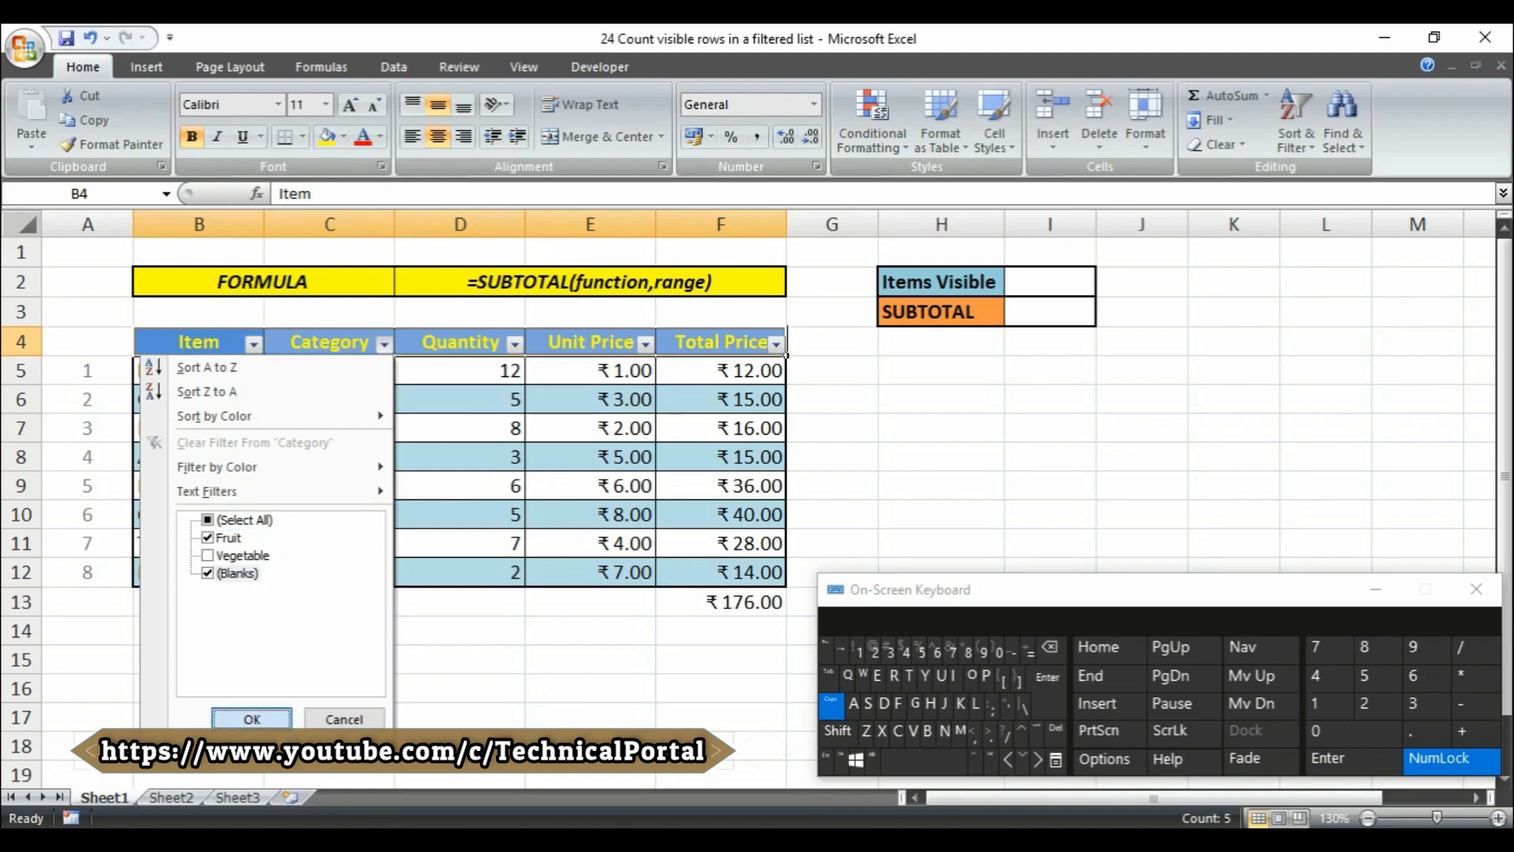
{"action": "left_click", "coordinate": [251, 718]}
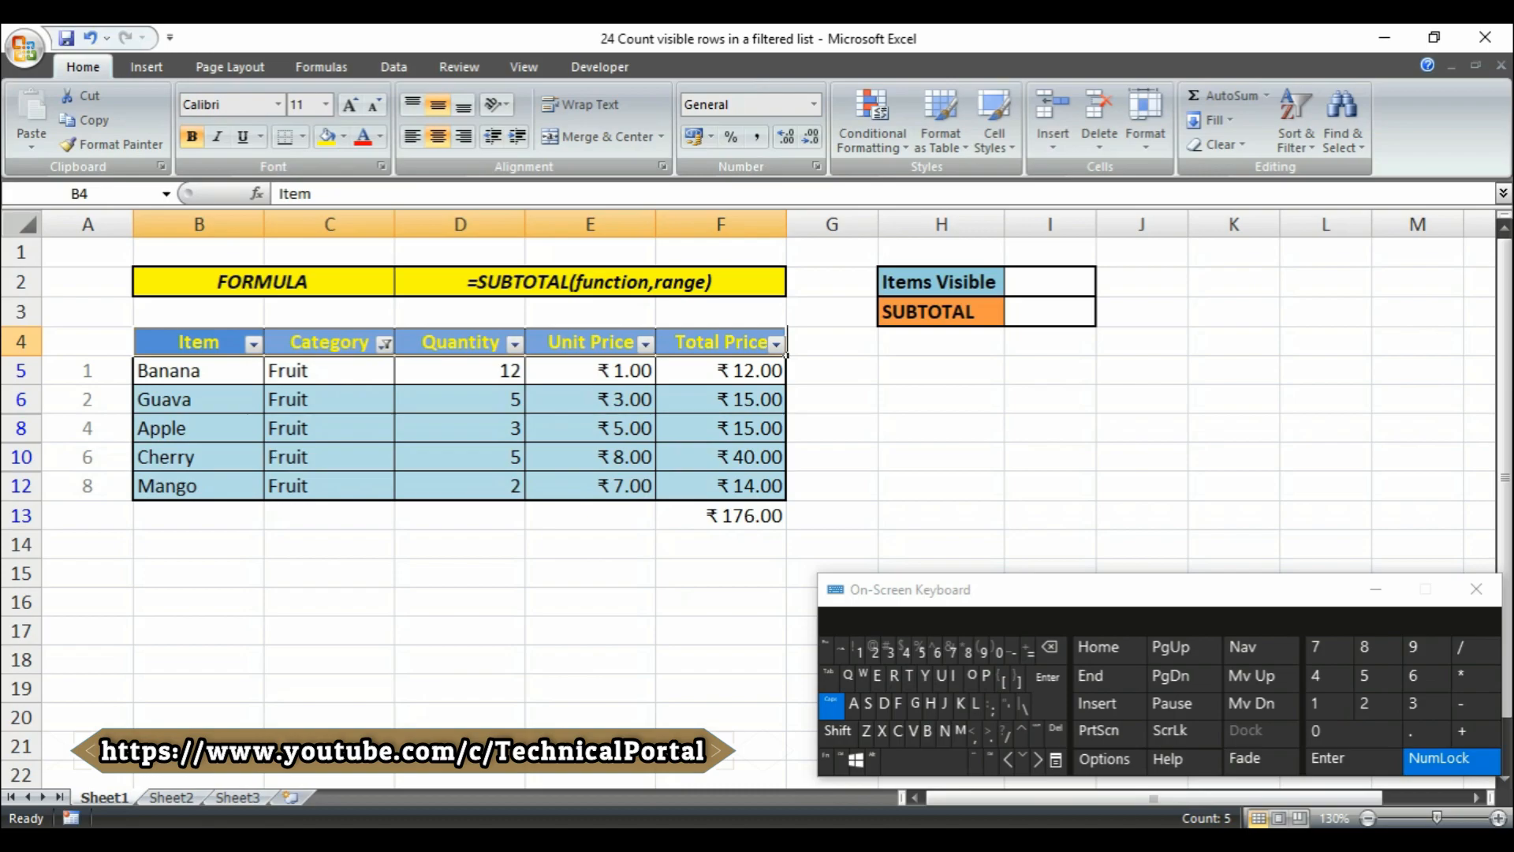
Clear the Category filter to show all eight products, then select the serial numbers.
{"action": "left_click", "coordinate": [719, 515]}
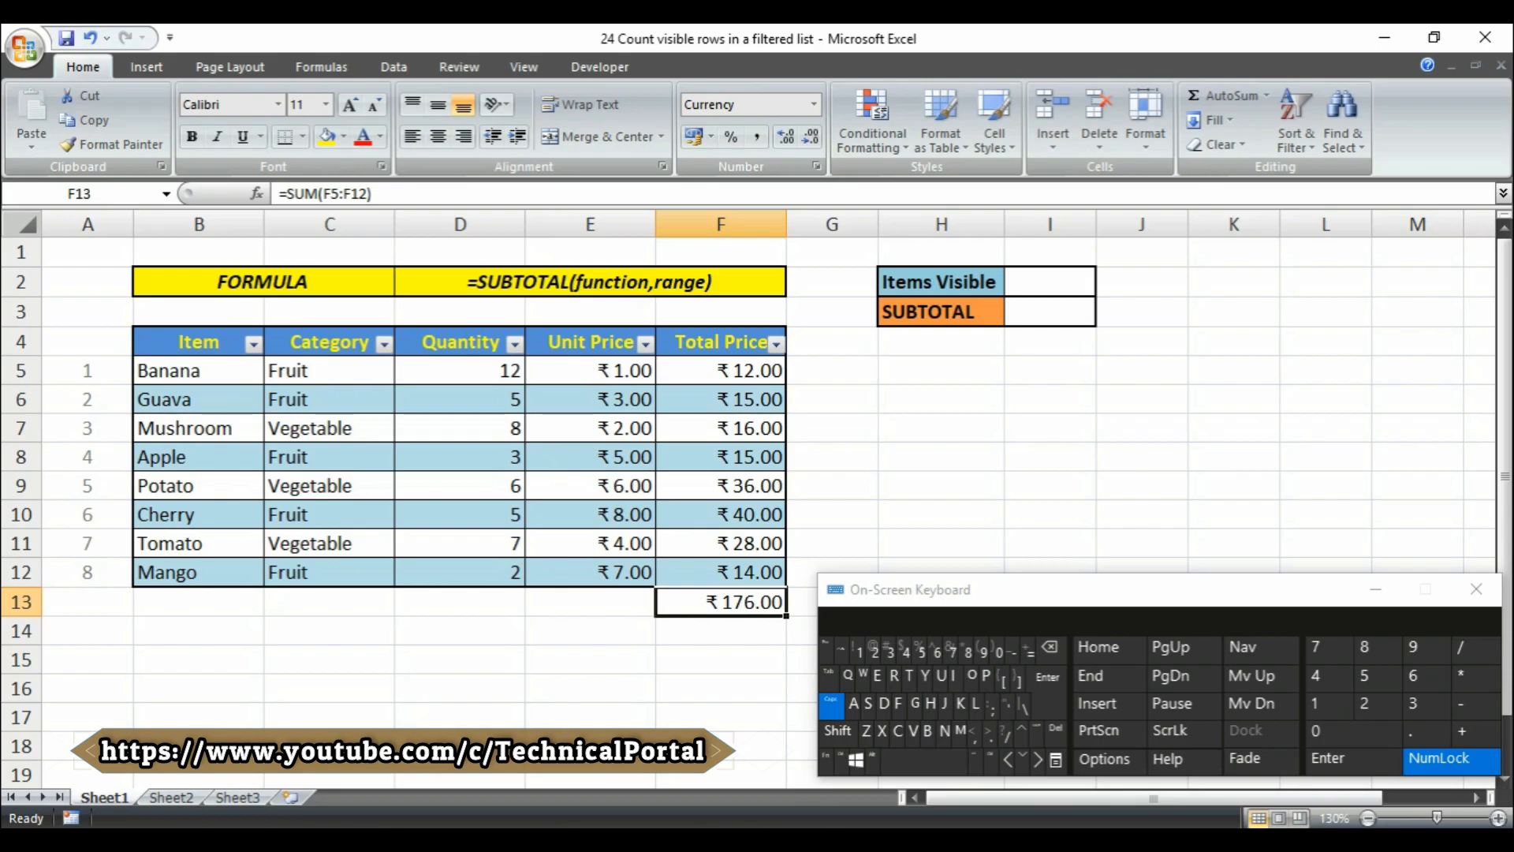
{"action": "left_click_drag", "start_coordinate": [87, 370], "coordinate": [87, 513]}
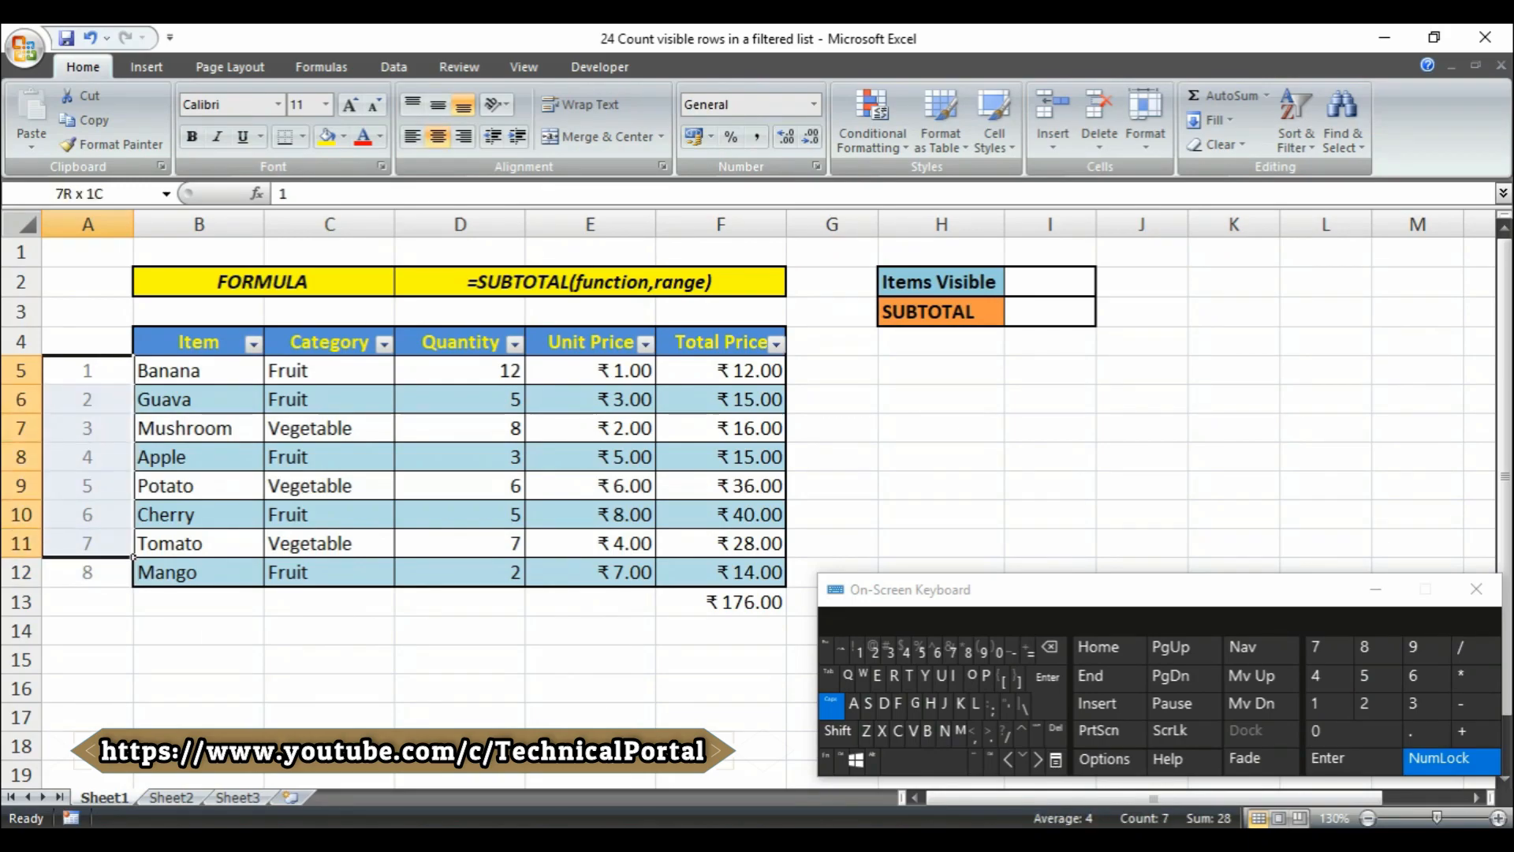
Enter 8 as the Items Visible count in I2 and begin a formula in I3.
{"action": "left_click", "coordinate": [86, 370]}
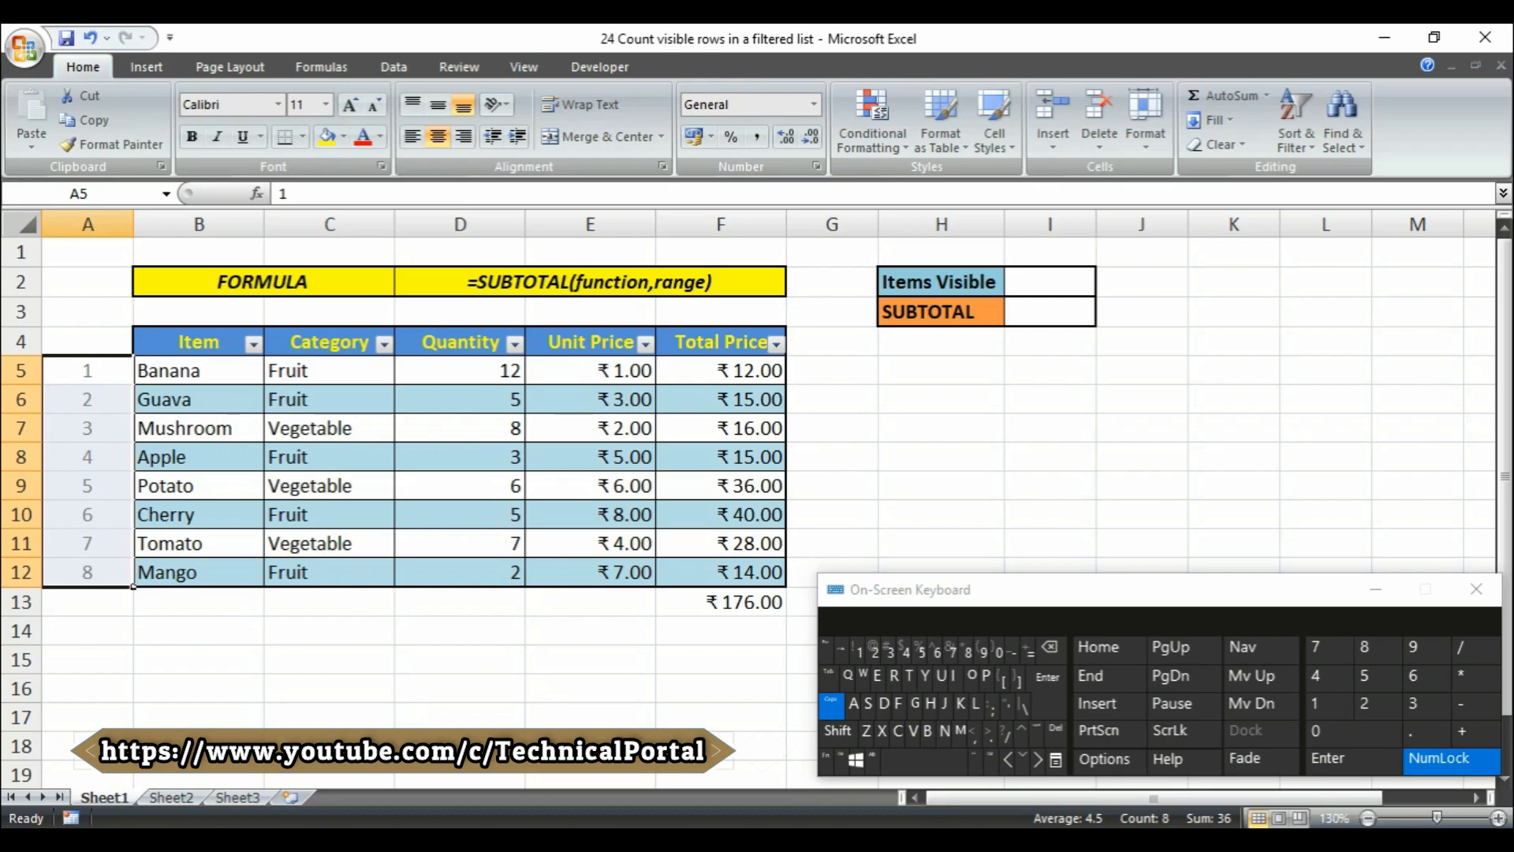
{"action": "type", "text": "8"}
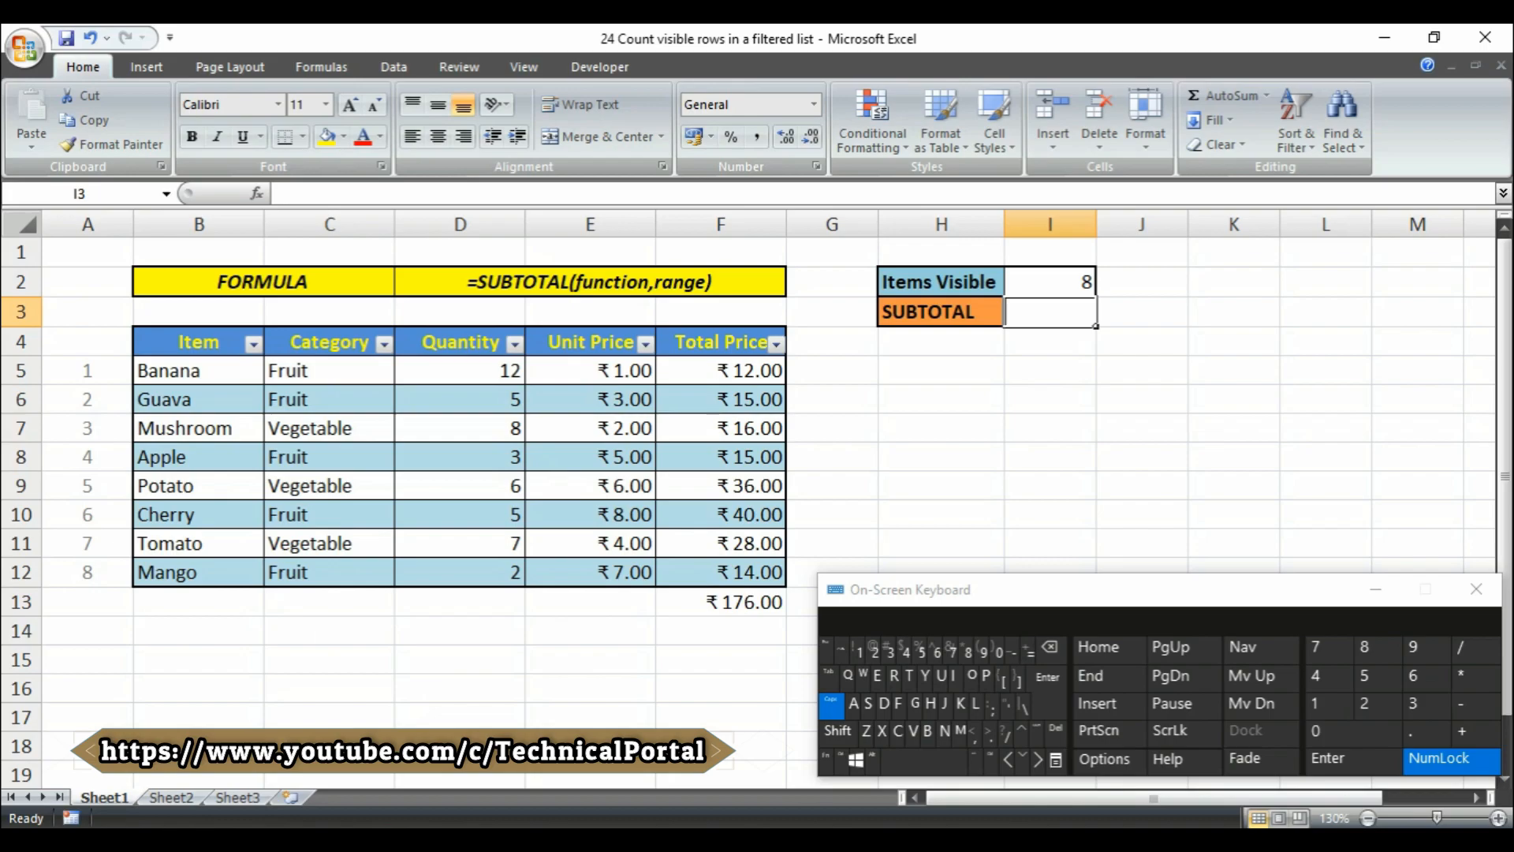
{"action": "type", "text": "="}
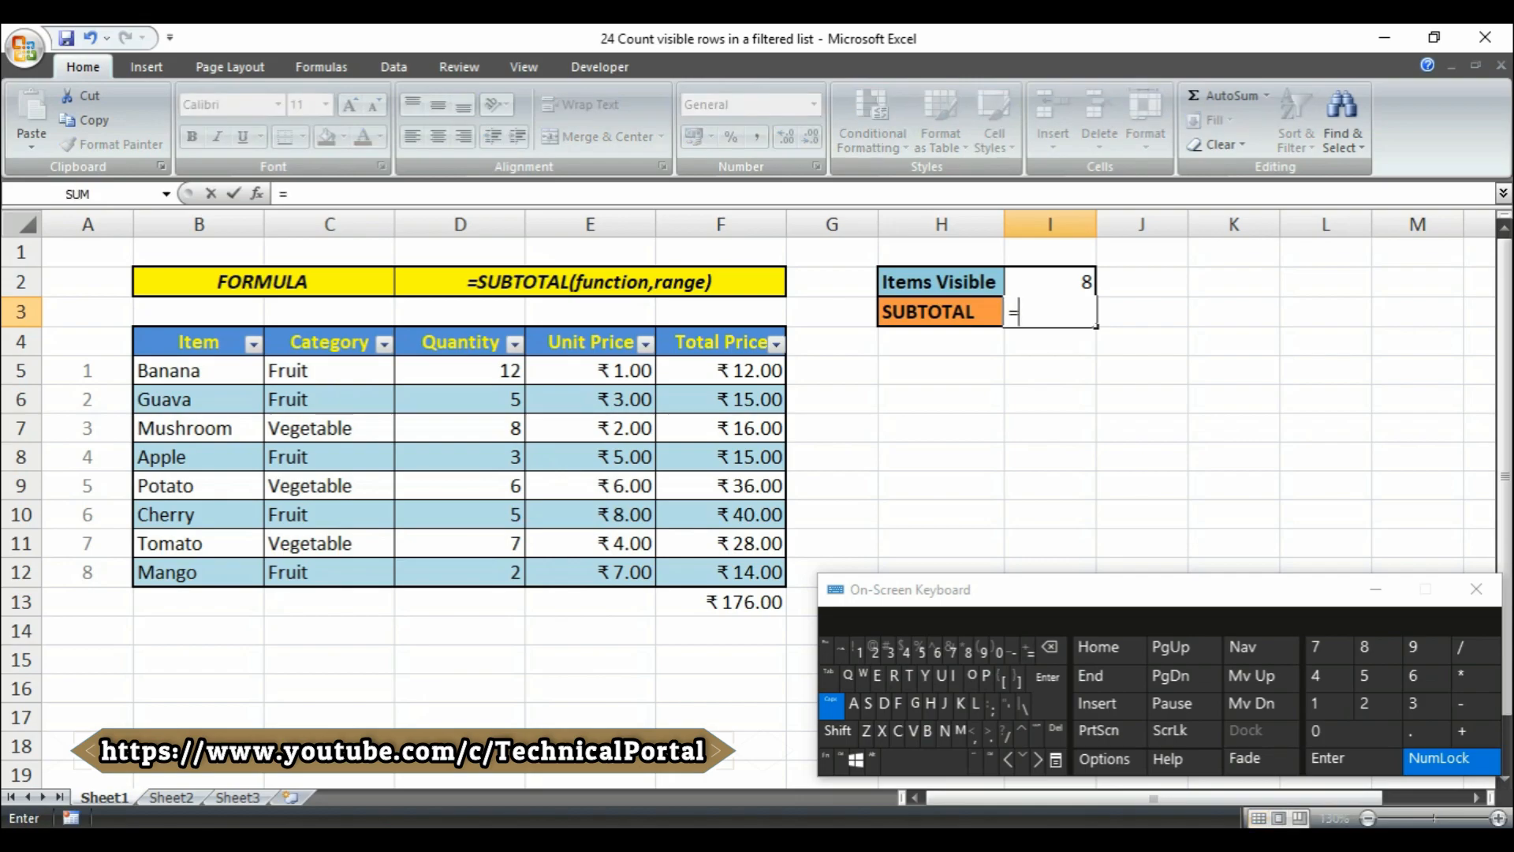
Type =SUBTOTAL(9 in I3 using function autocomplete.
{"action": "type", "text": "S"}
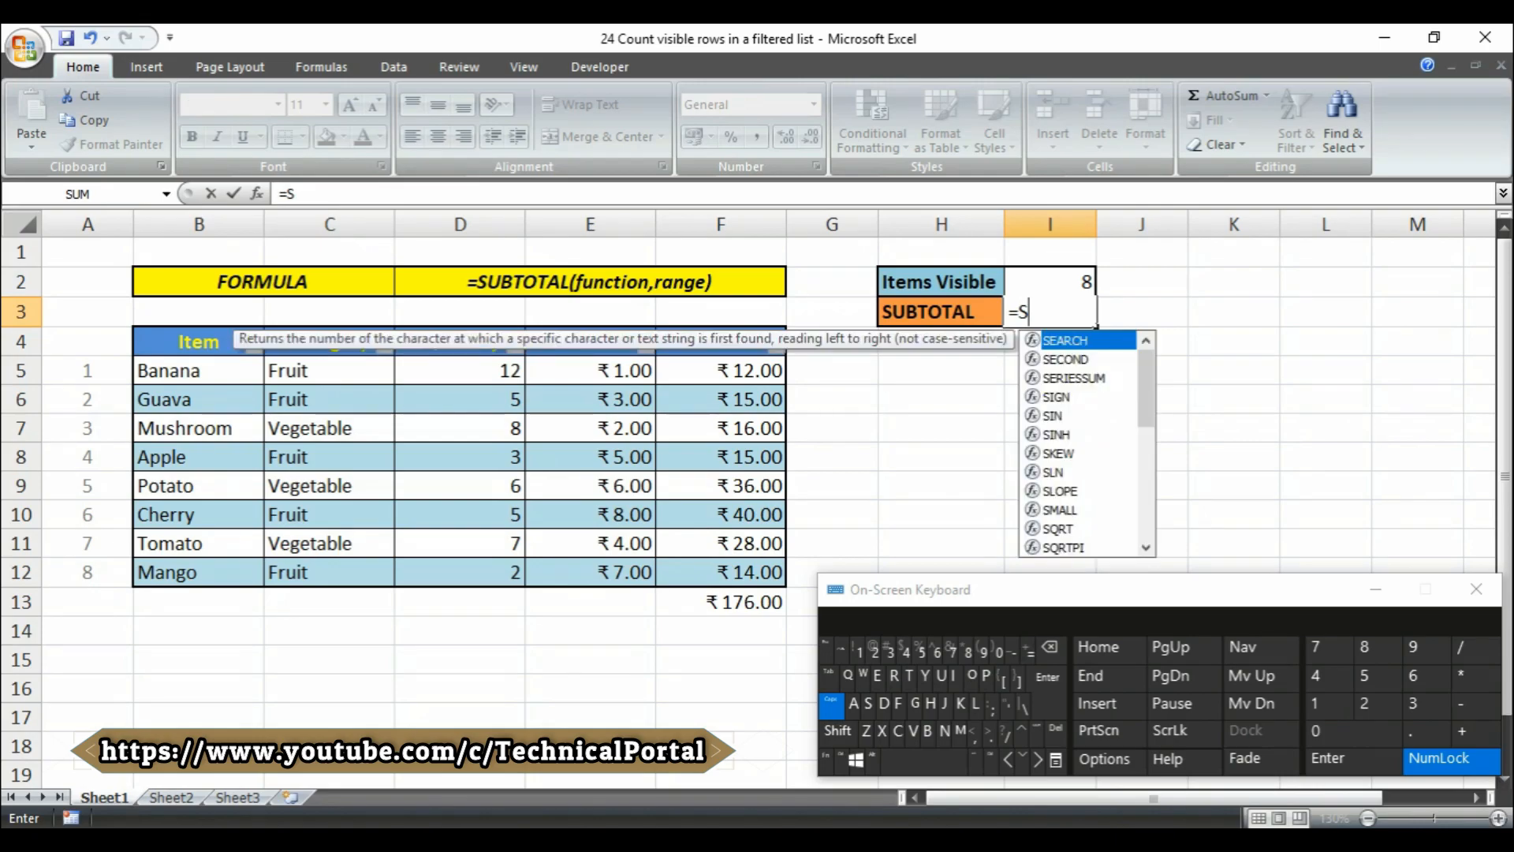
{"action": "type", "text": "UBTOTAL("}
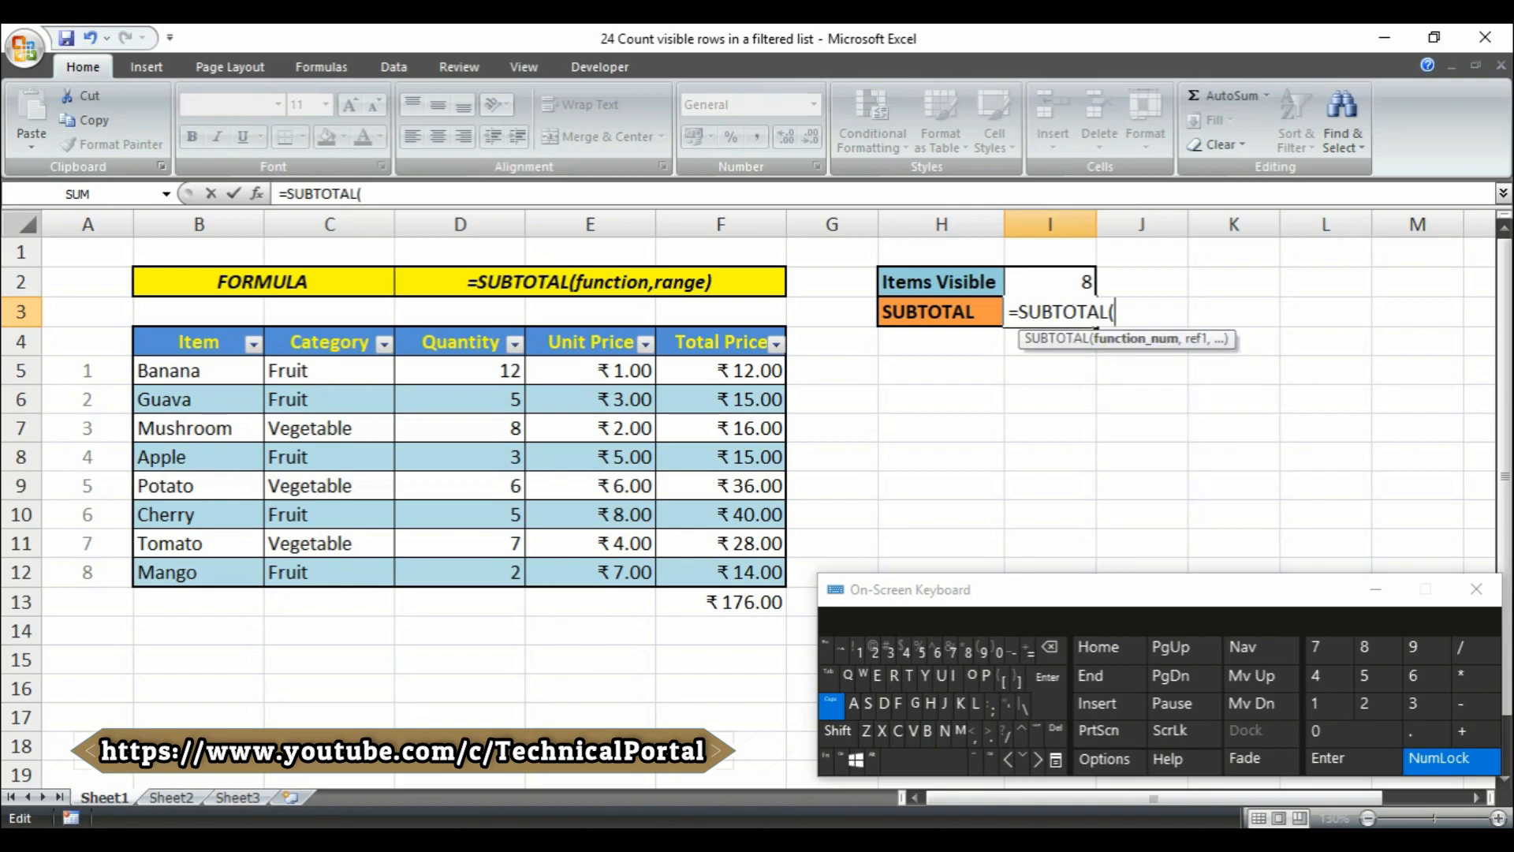
{"action": "type", "text": "9"}
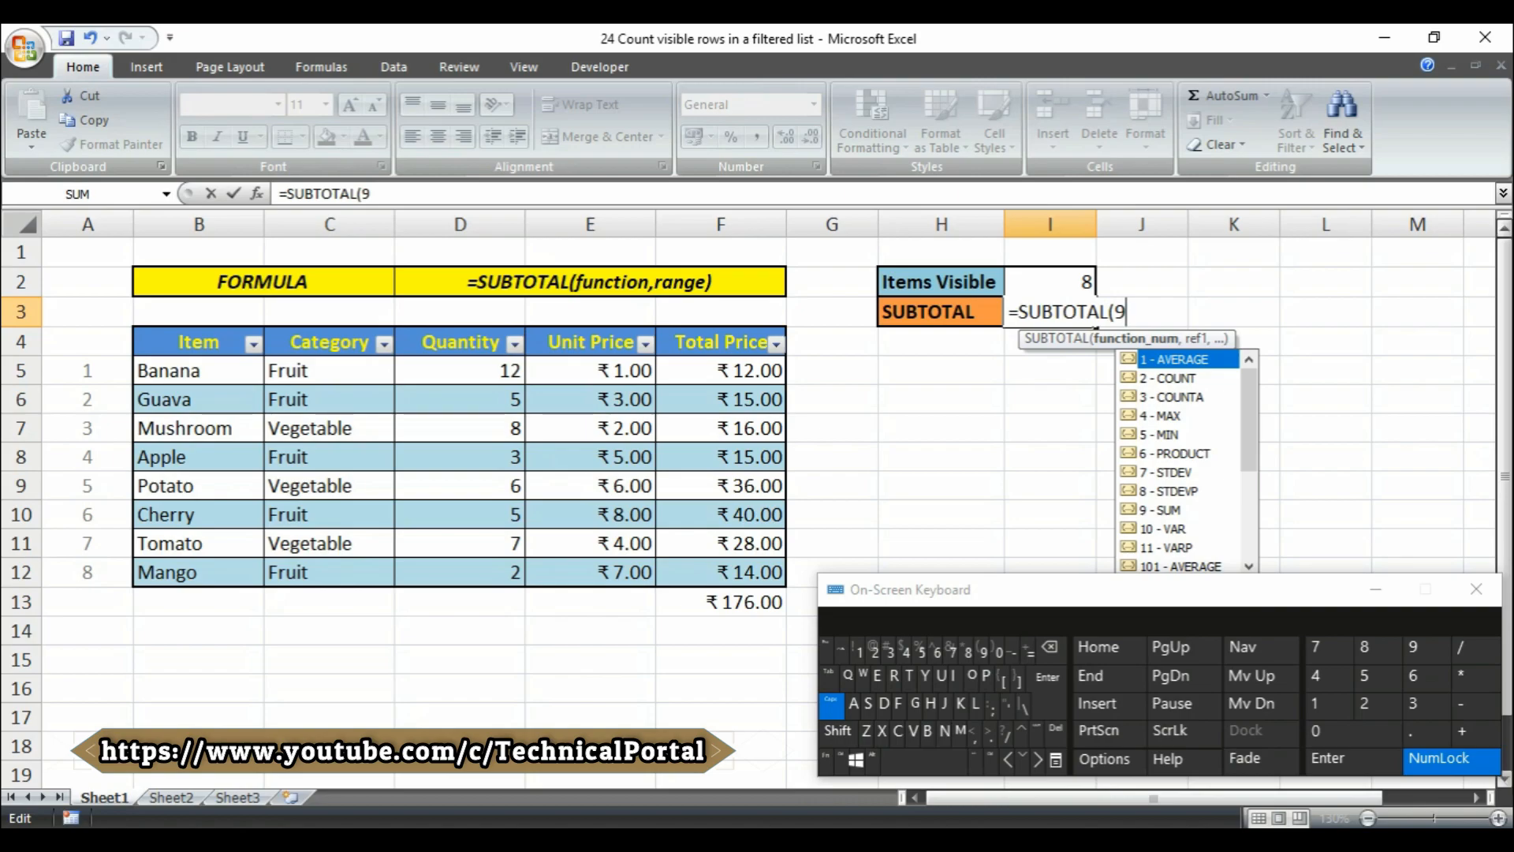
Complete =SUBTOTAL(9,F5:F12) in I3, showing 176.
{"action": "type", "text": ",F5:F7"}
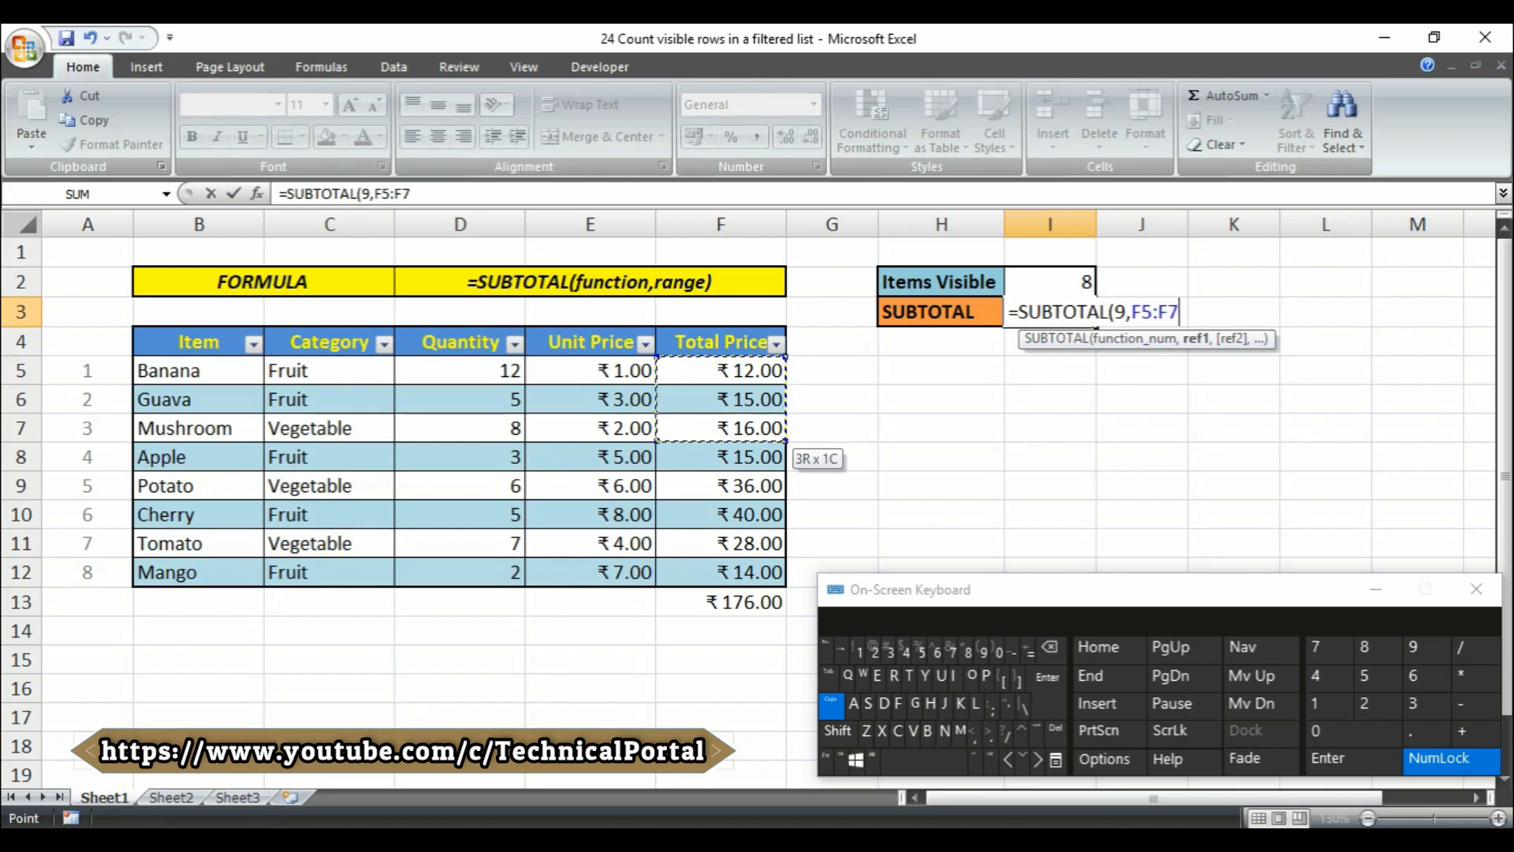
{"action": "left_click_drag", "start_coordinate": [719, 400], "coordinate": [720, 572]}
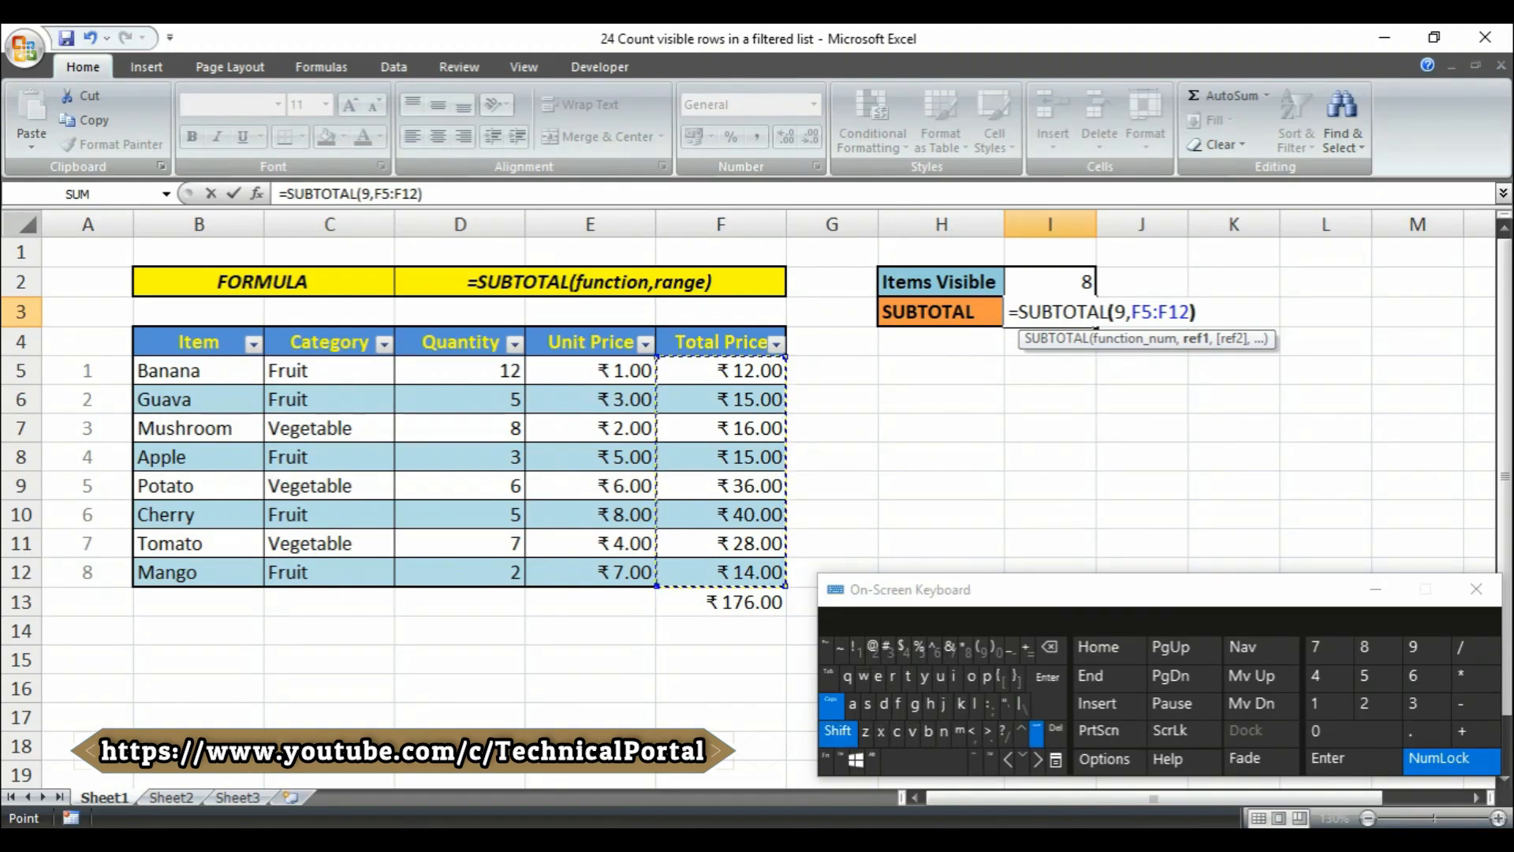
{"action": "key", "text": "enter"}
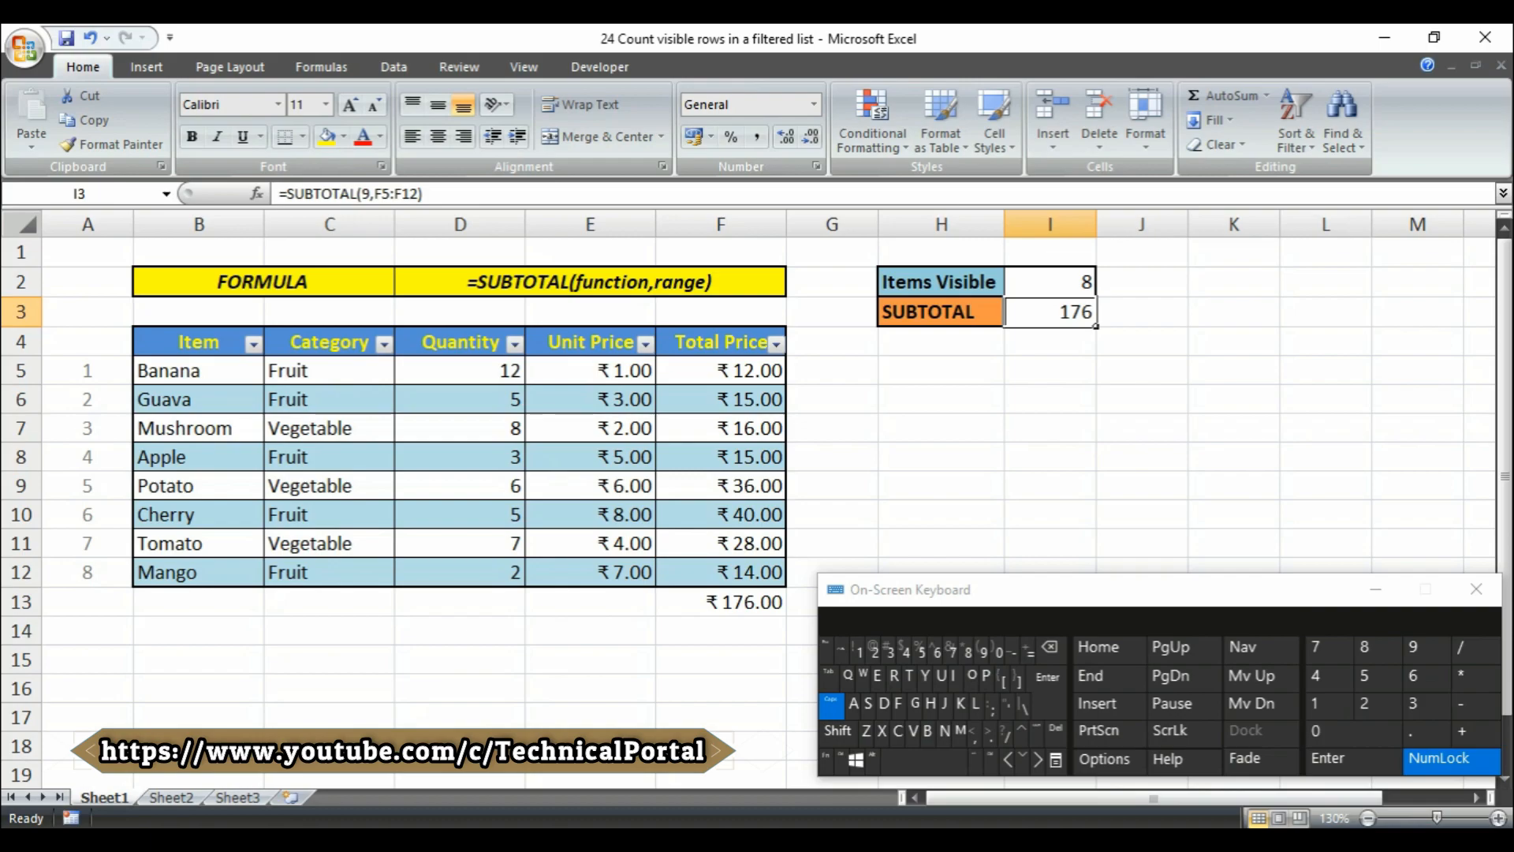
Filter Category to Fruit only so SUBTOTAL shows 96, then select visible Total Price cells.
{"action": "left_click", "coordinate": [383, 342]}
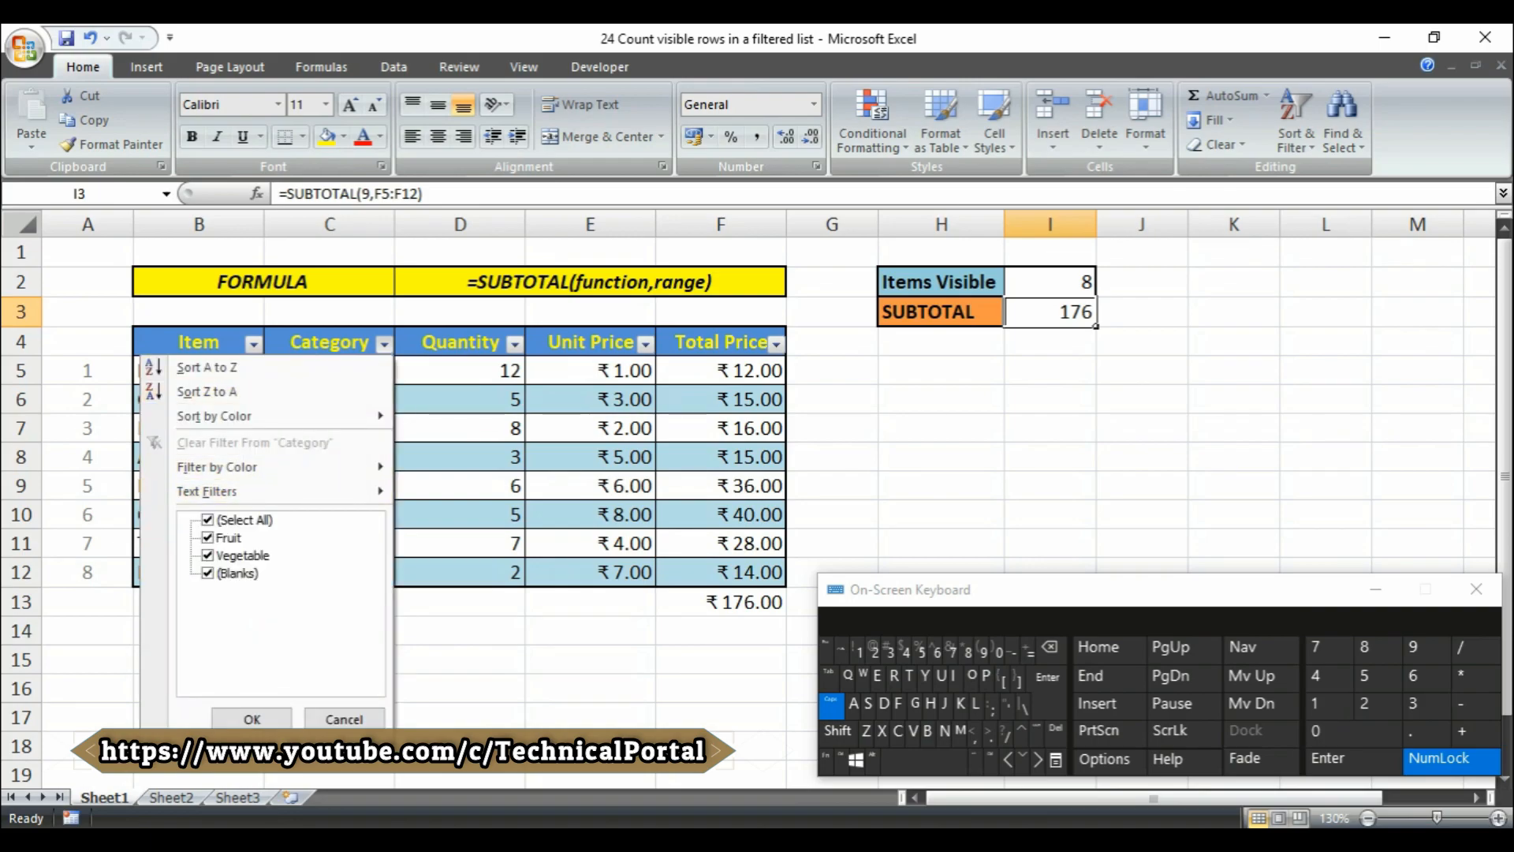
{"action": "left_click", "coordinate": [207, 555]}
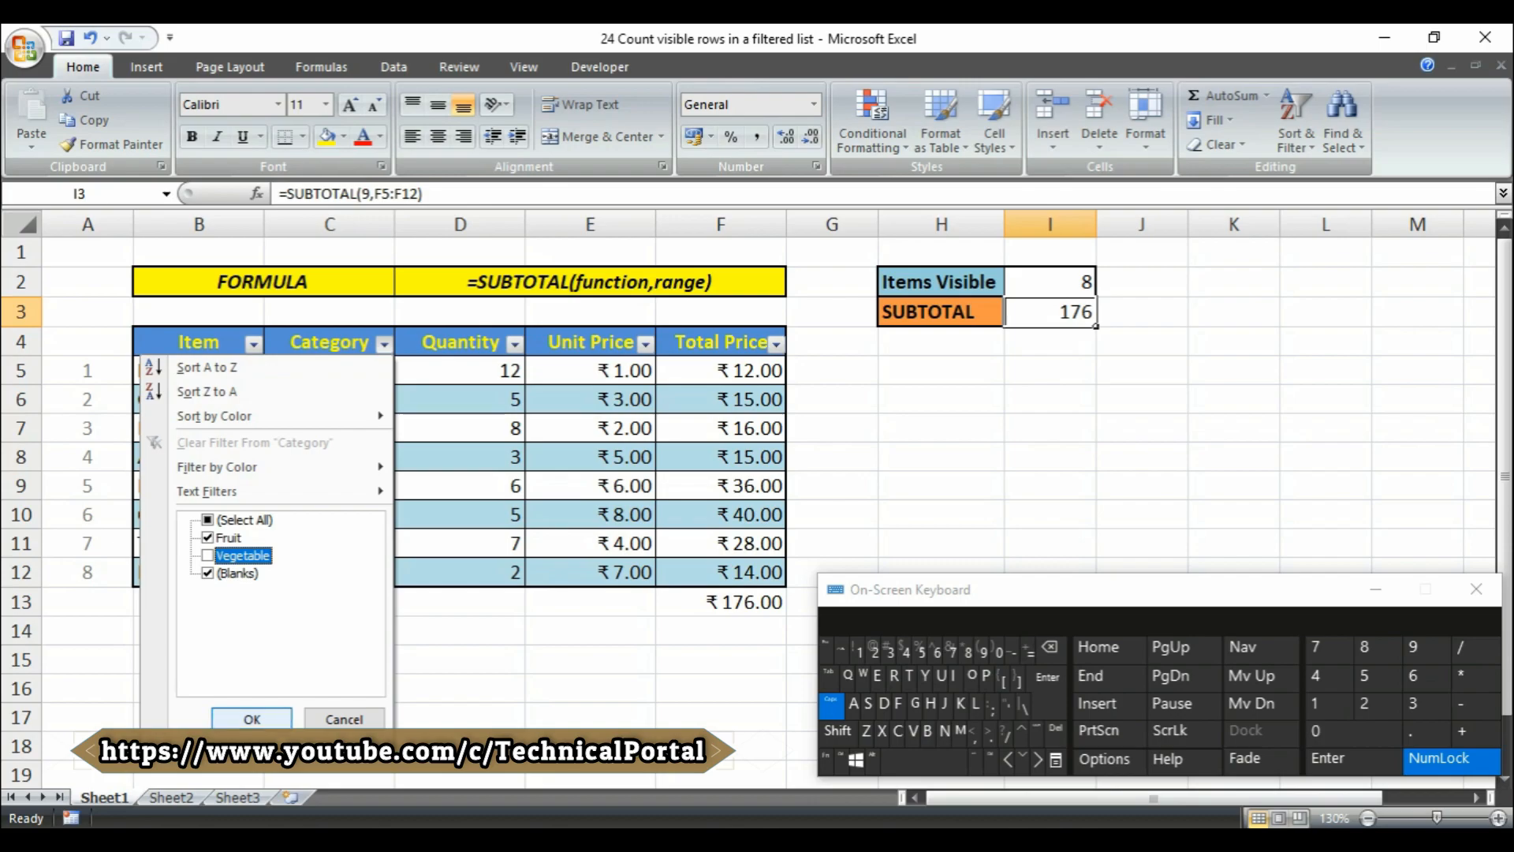
{"action": "left_click", "coordinate": [250, 718]}
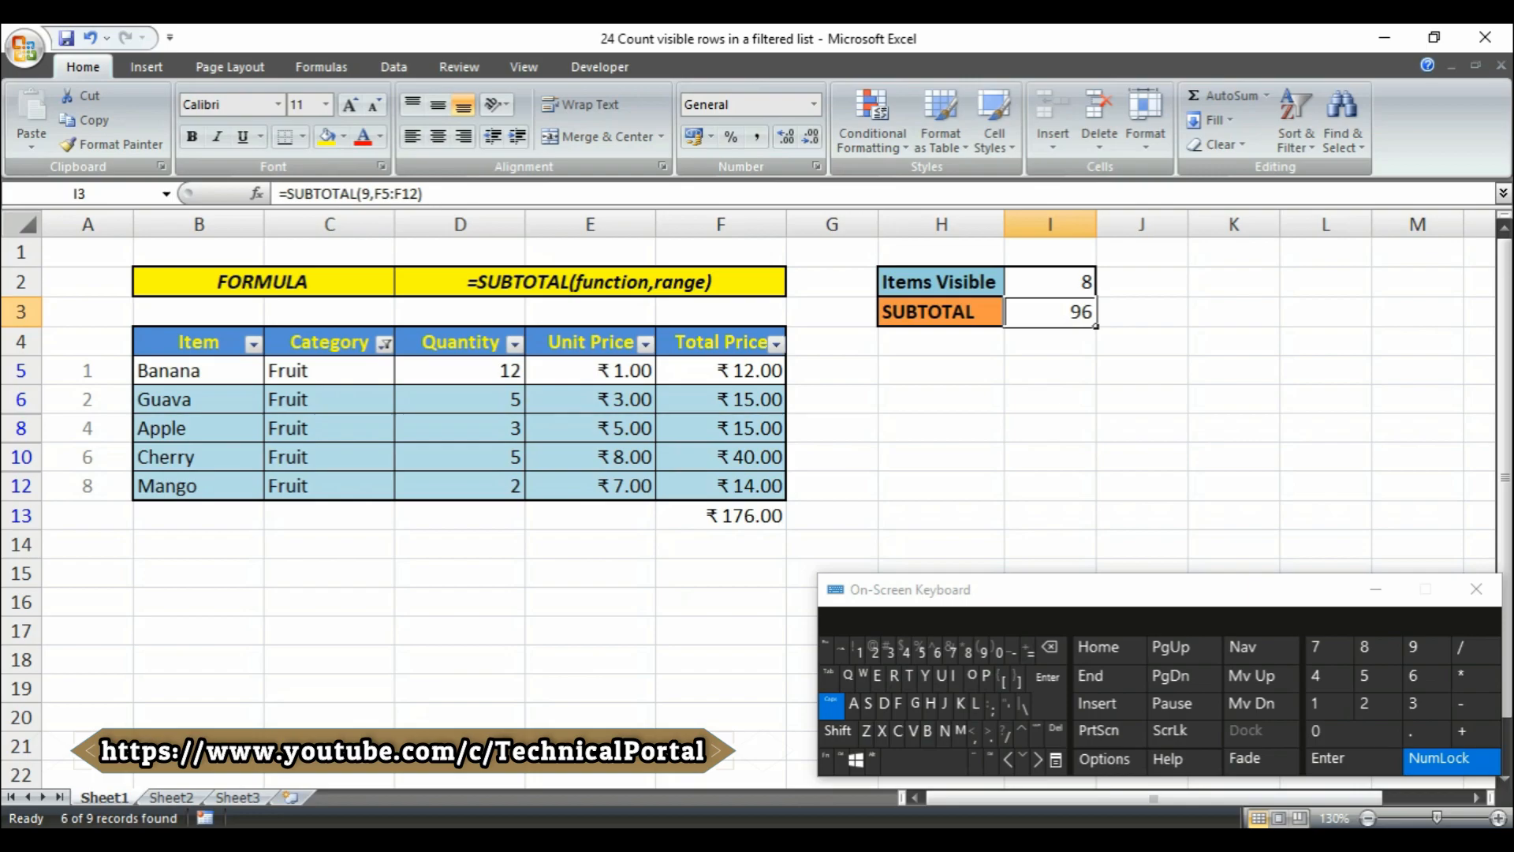
{"action": "left_click_drag", "start_coordinate": [720, 370], "coordinate": [720, 485]}
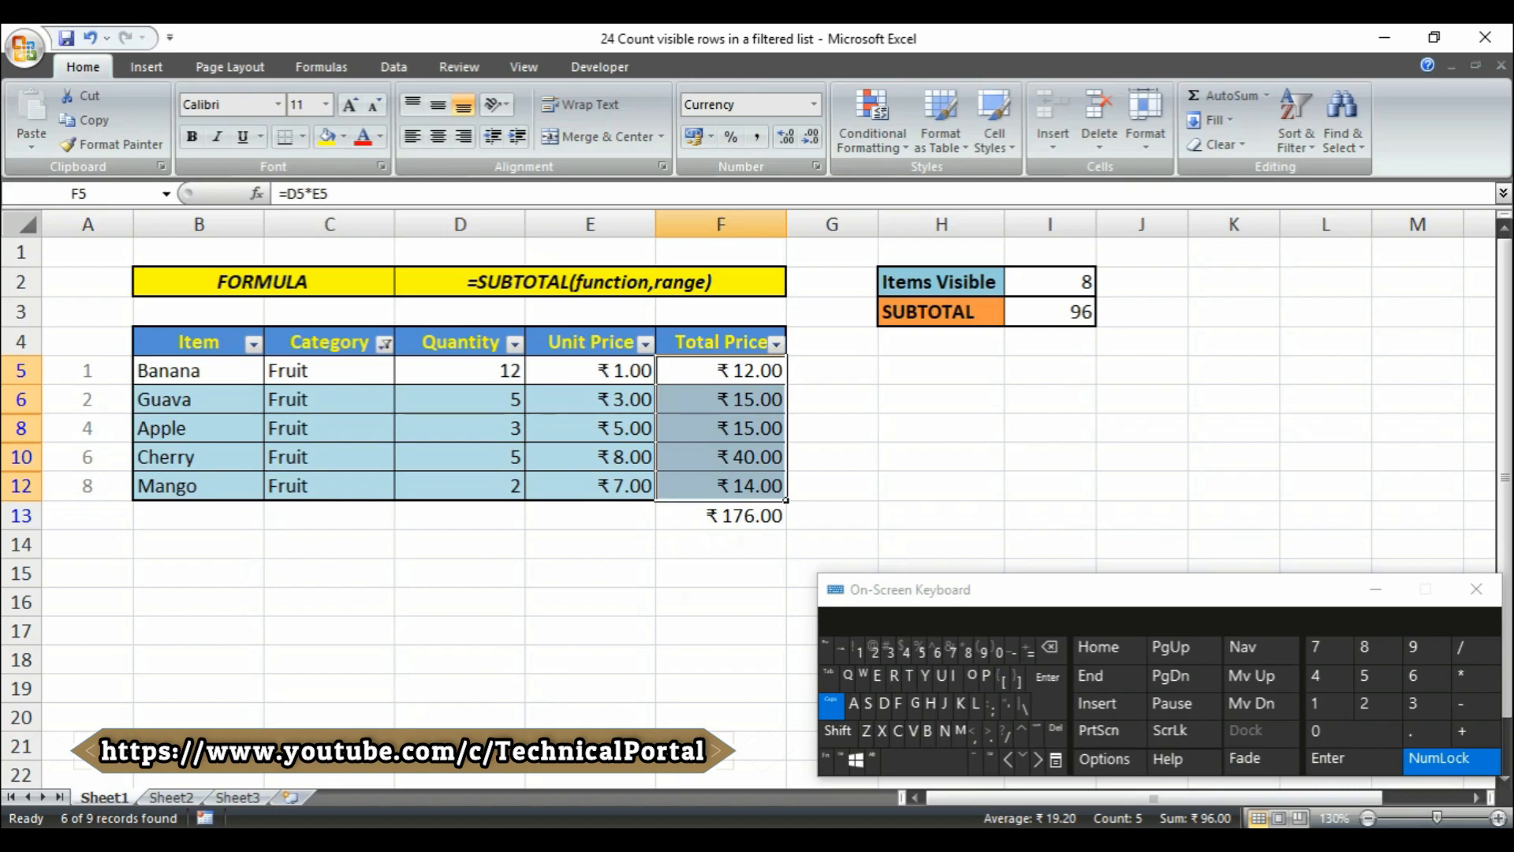
Filter Category to Vegetable only and delete function number 9 from the I3 formula.
{"action": "left_click", "coordinate": [1050, 310]}
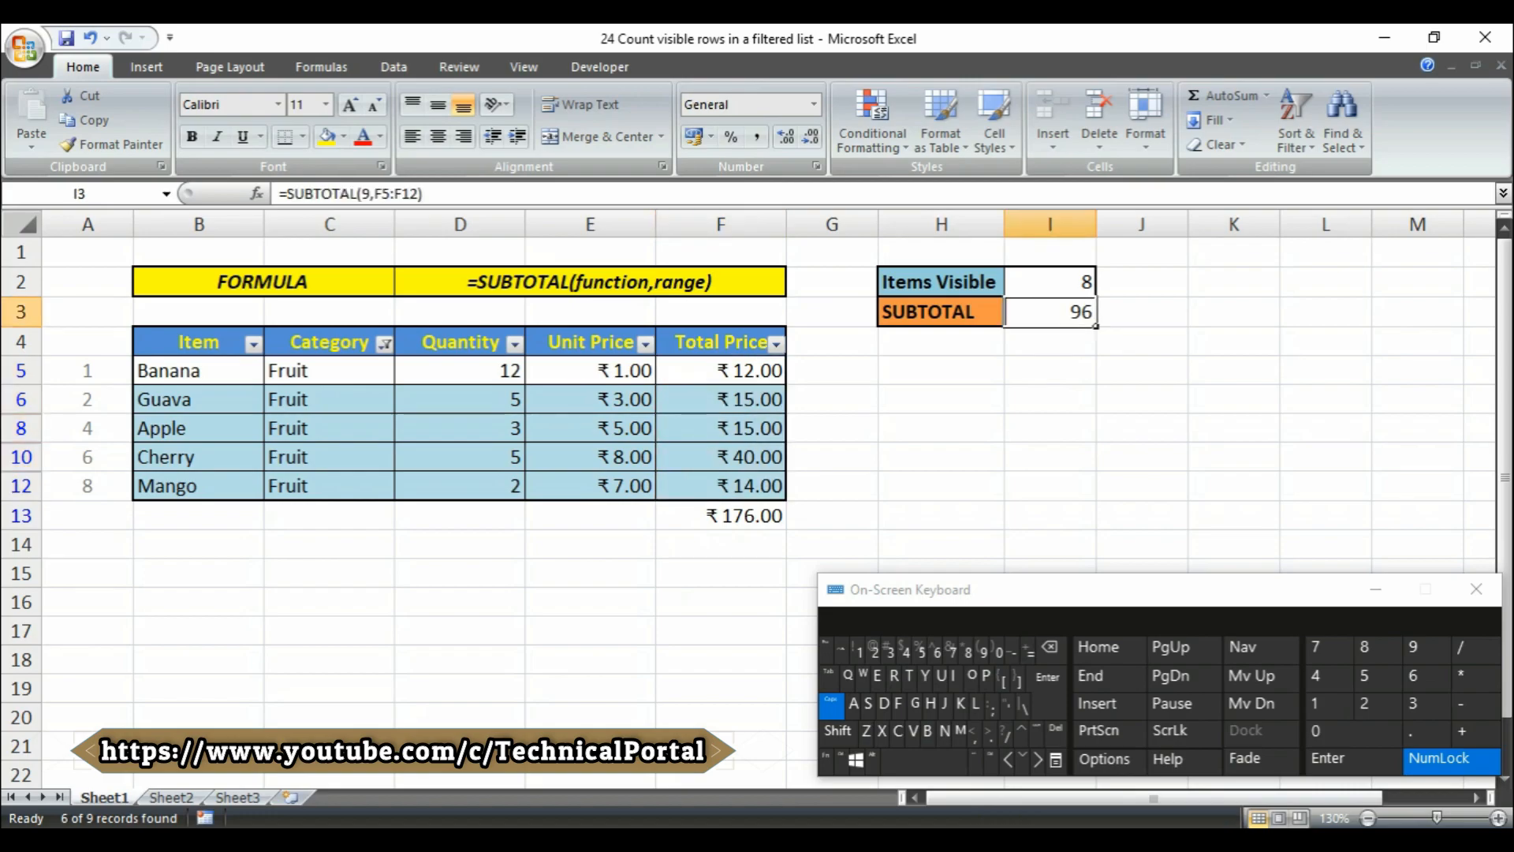
{"action": "left_click", "coordinate": [383, 342]}
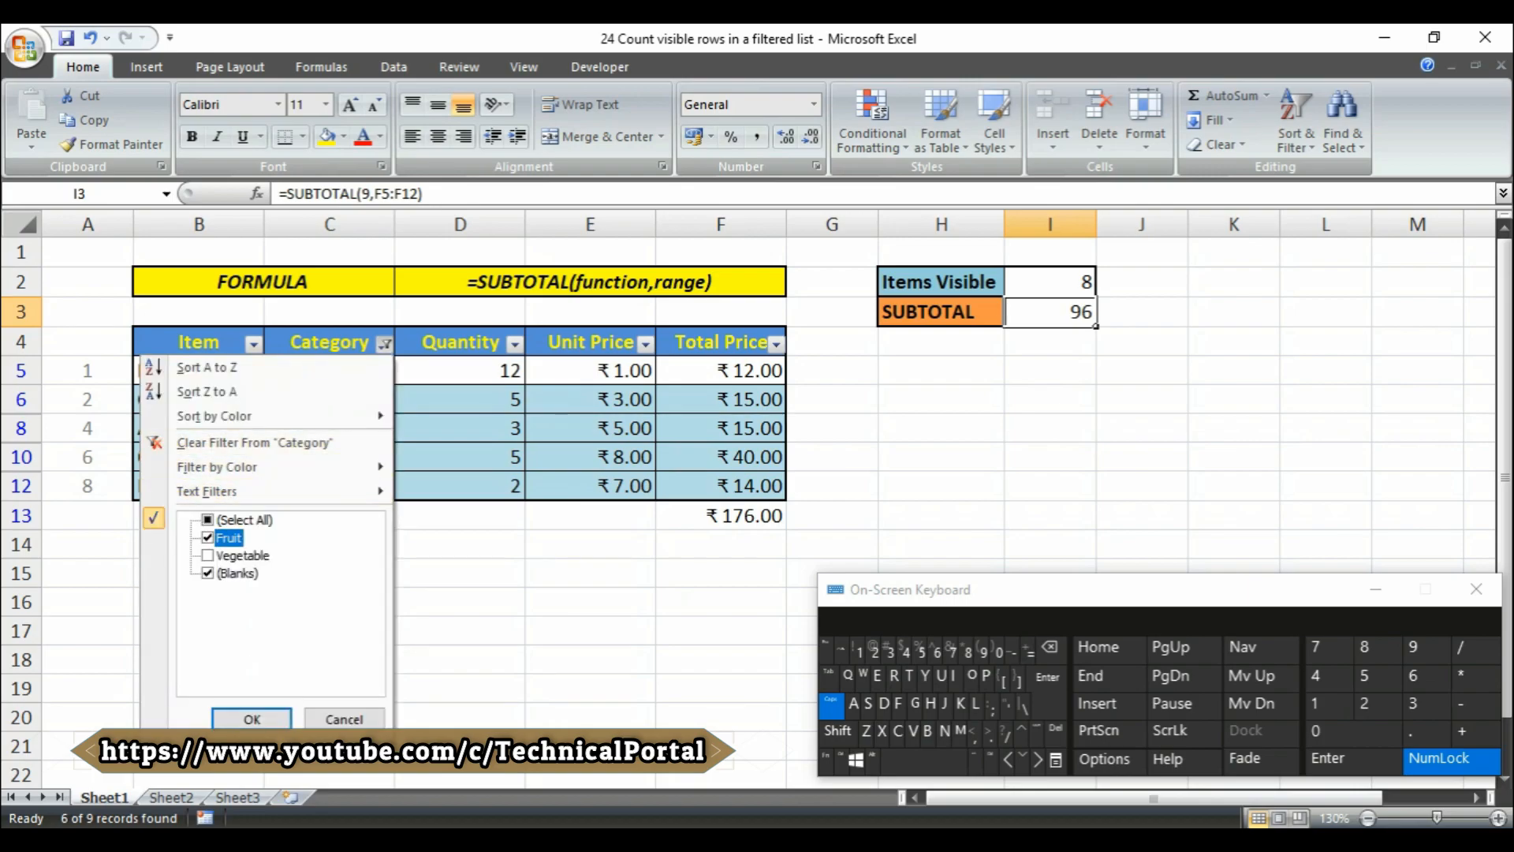
{"action": "left_click", "coordinate": [207, 554]}
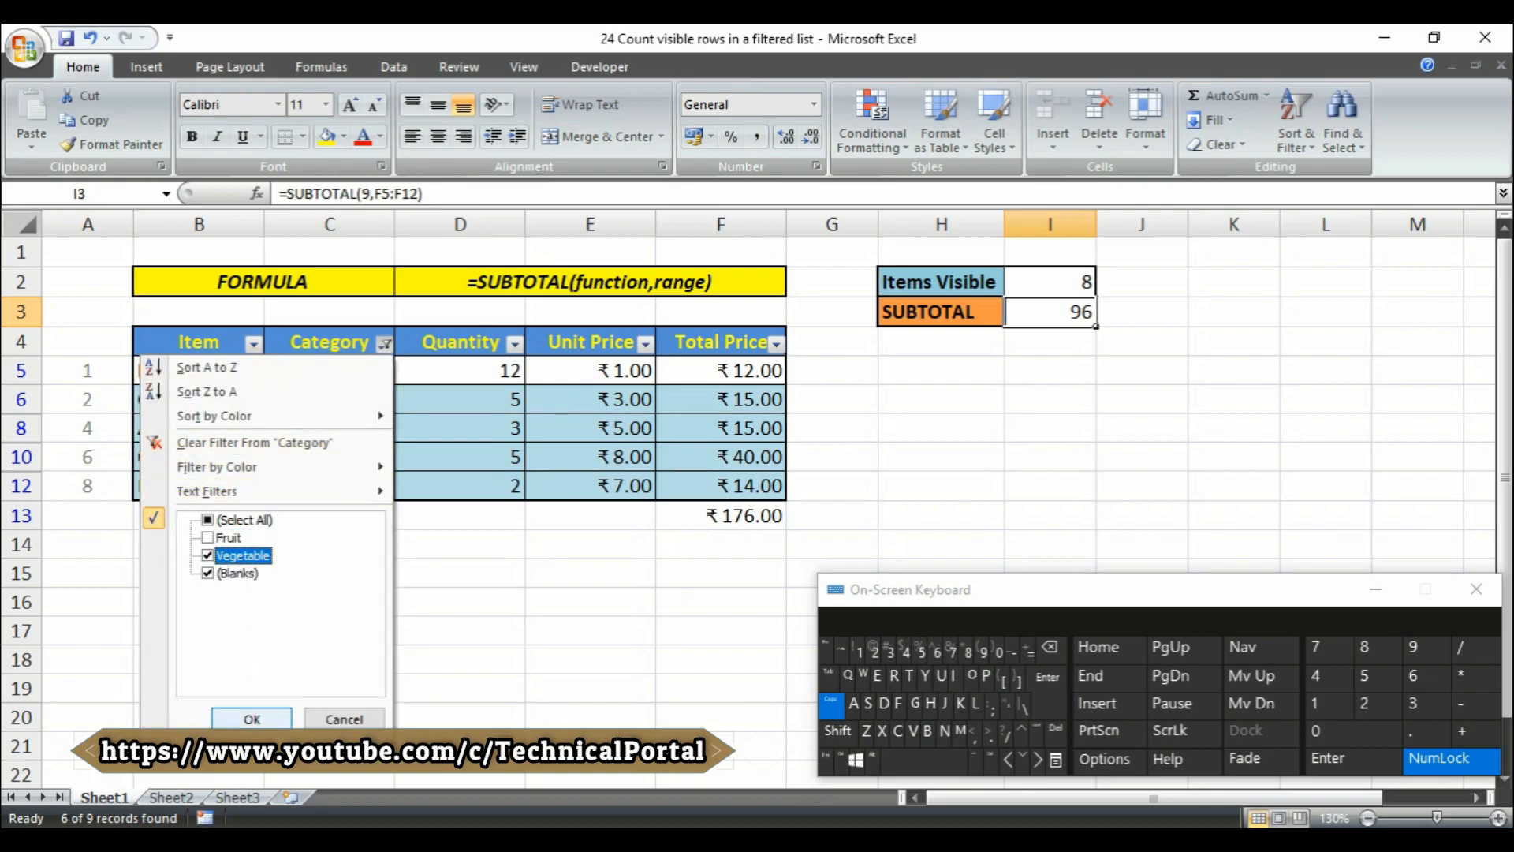
{"action": "left_click", "coordinate": [251, 719]}
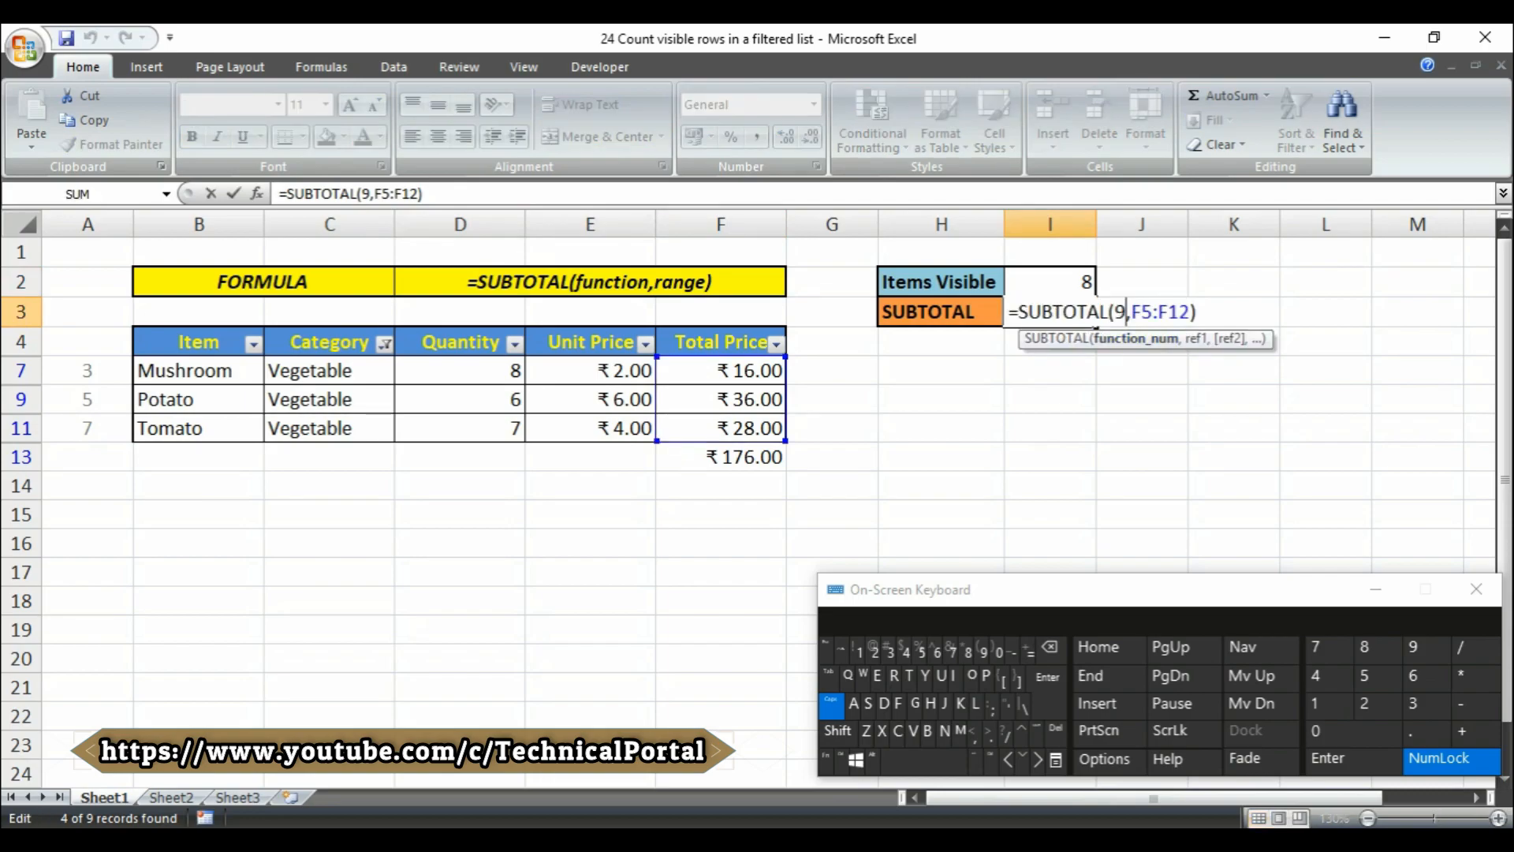
{"action": "key", "text": "Backspace"}
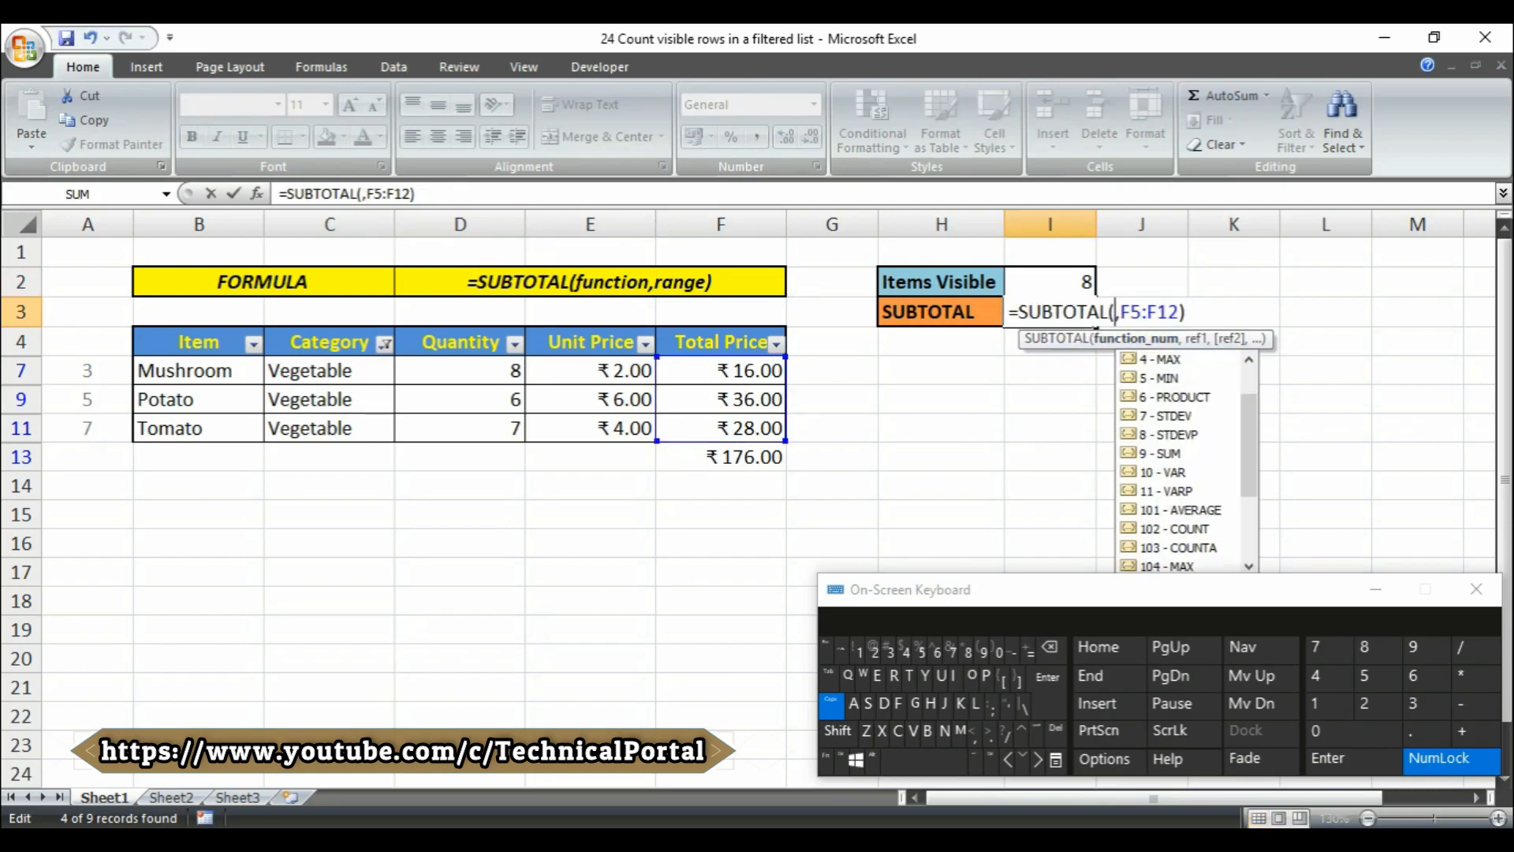